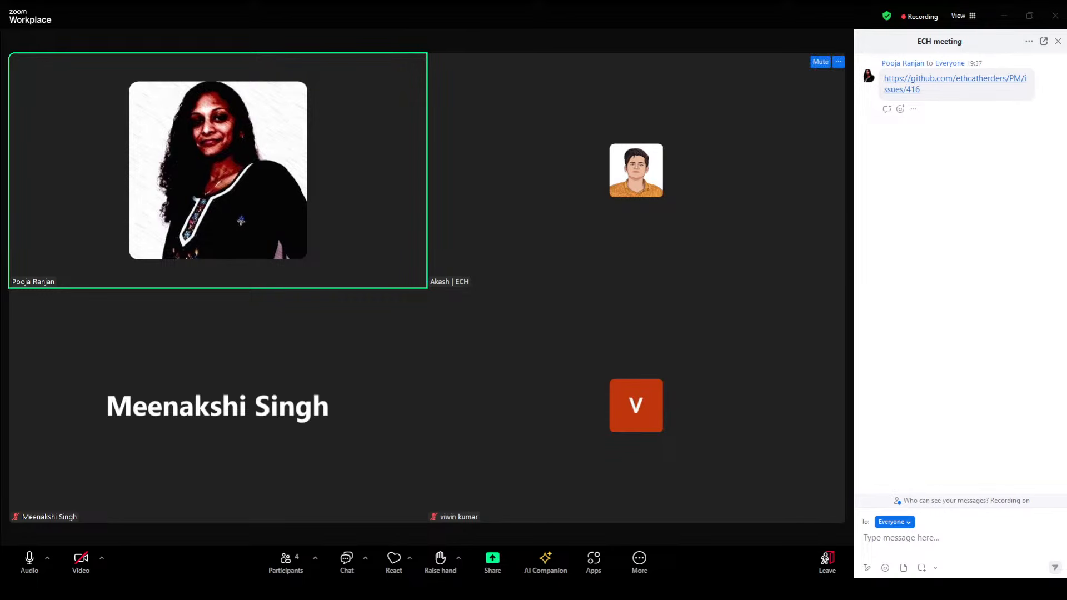
mouse_move(547, 256)
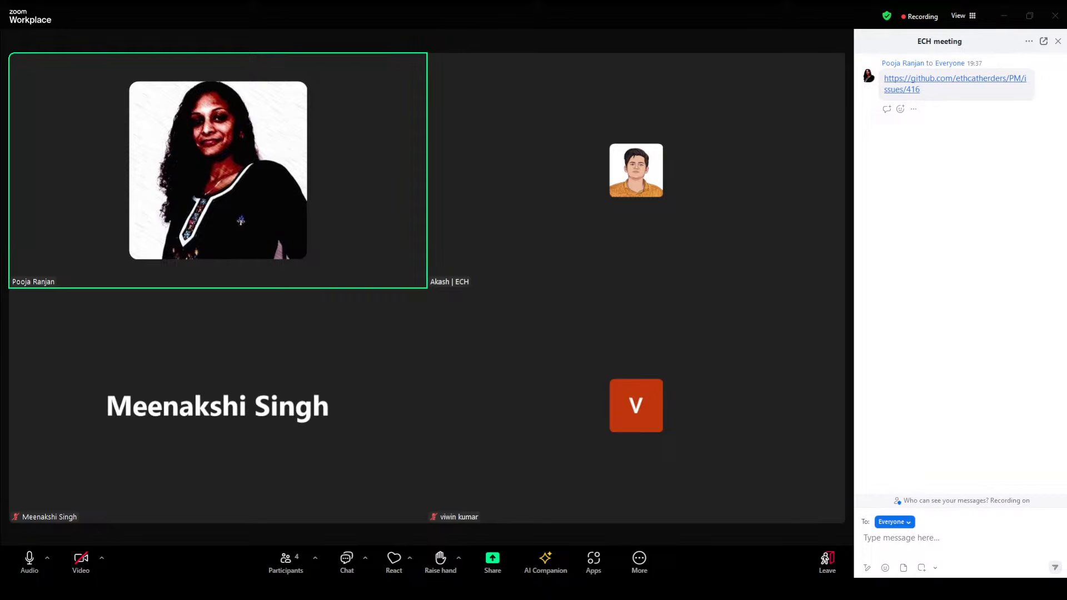
mouse_move(593, 244)
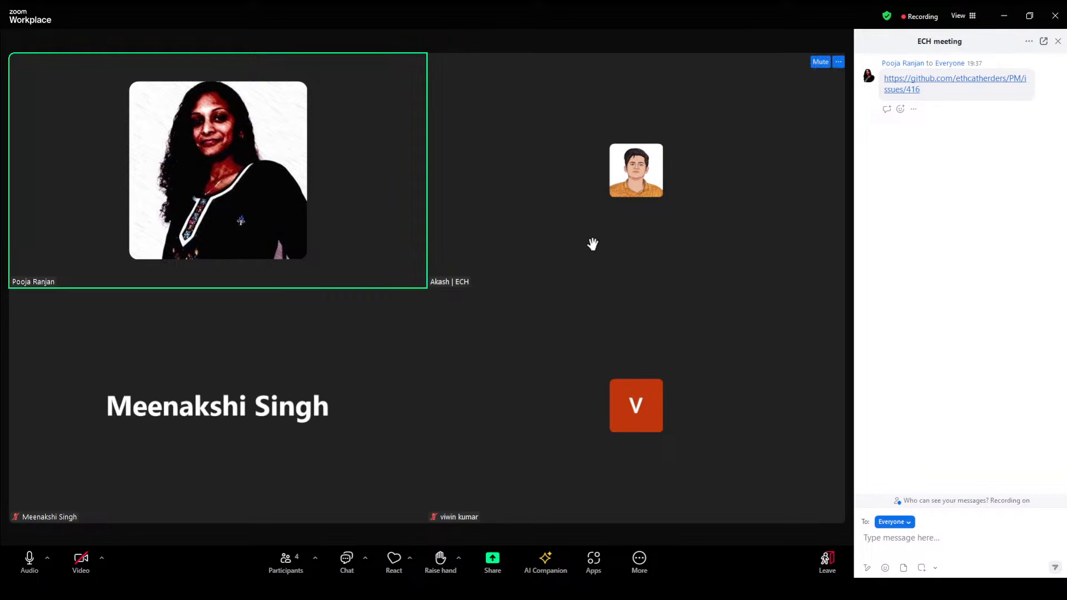
mouse_move(355, 229)
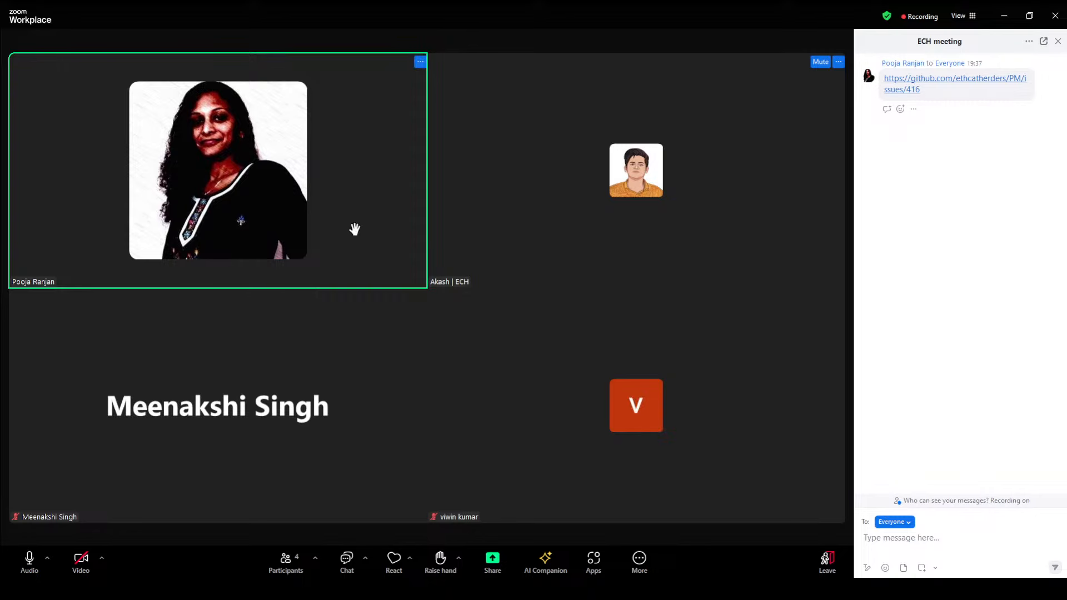
mouse_move(34, 571)
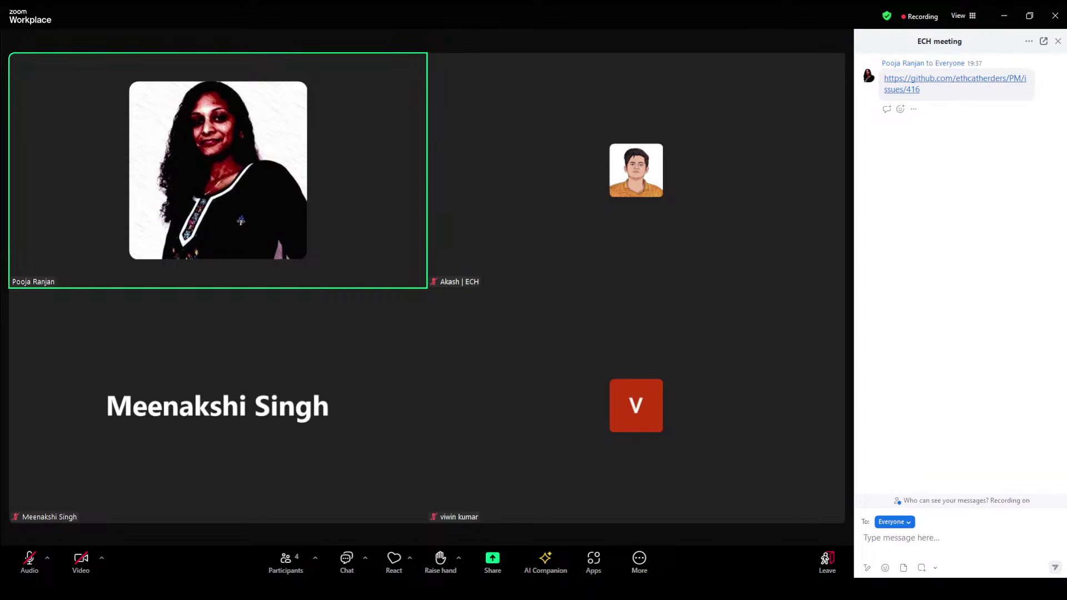
mouse_move(26, 551)
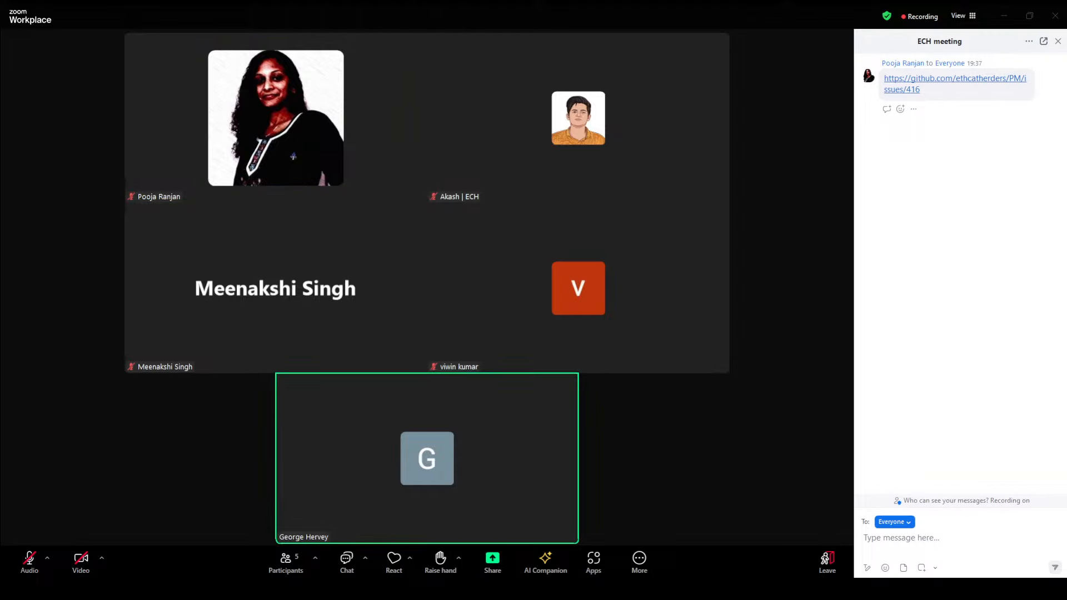
mouse_move(781, 376)
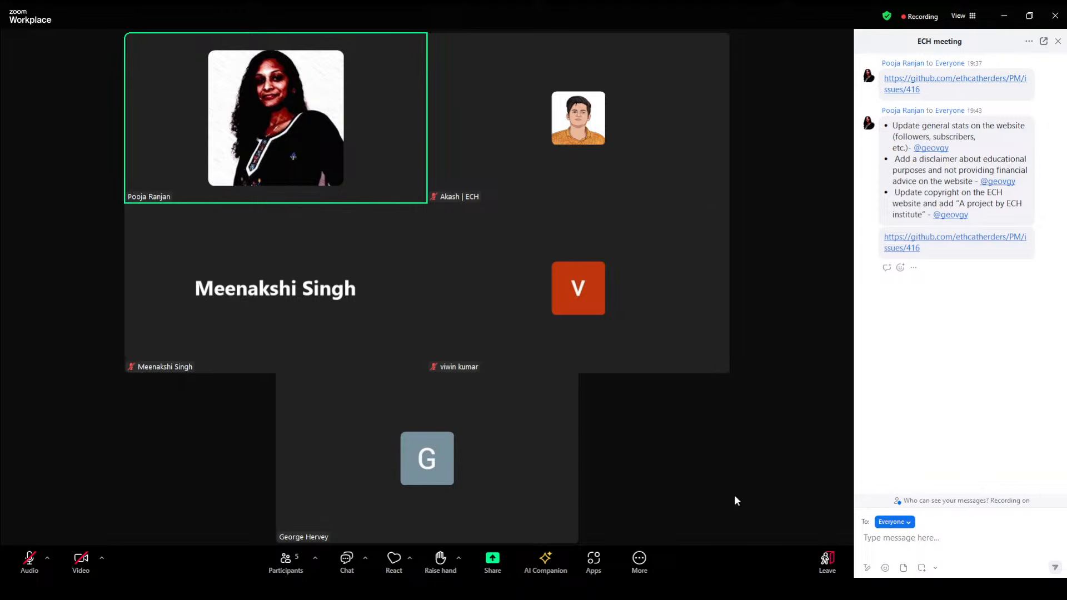
mouse_move(736, 483)
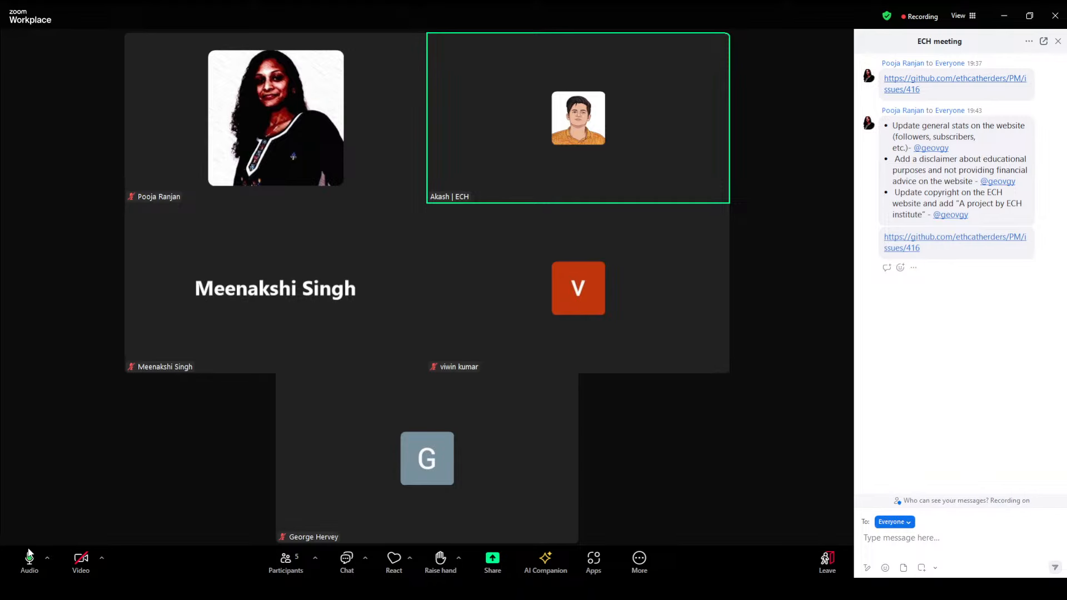
mouse_move(98, 416)
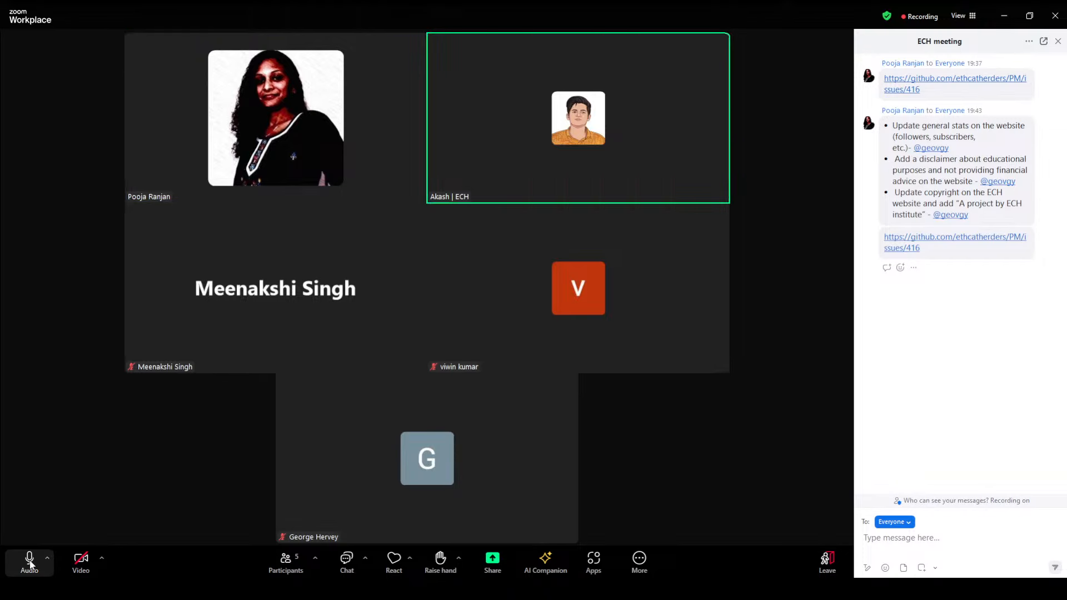
mouse_move(3, 560)
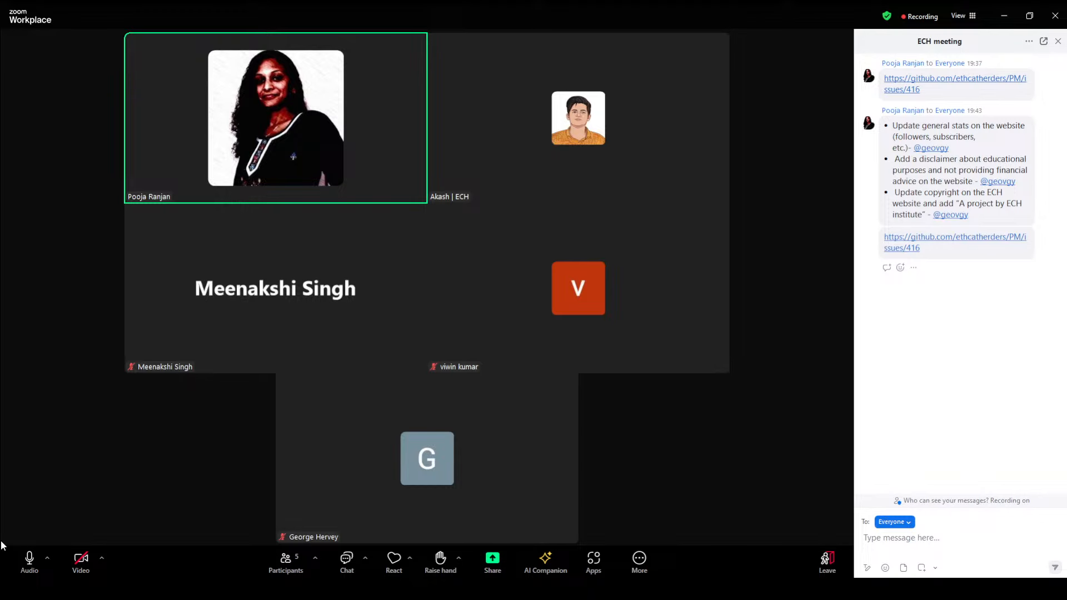
mouse_move(4, 575)
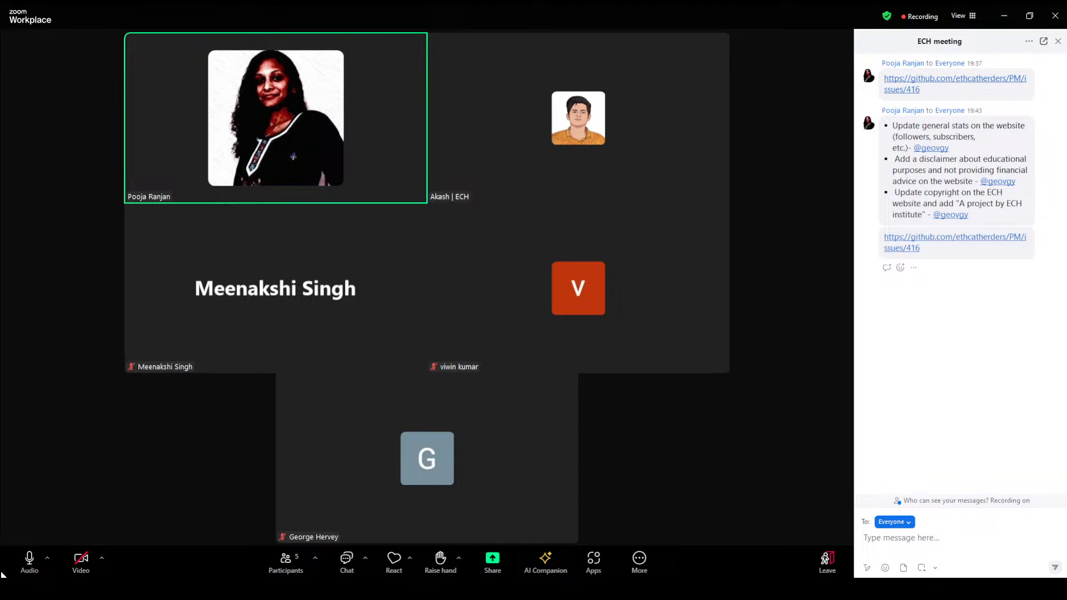
mouse_move(17, 551)
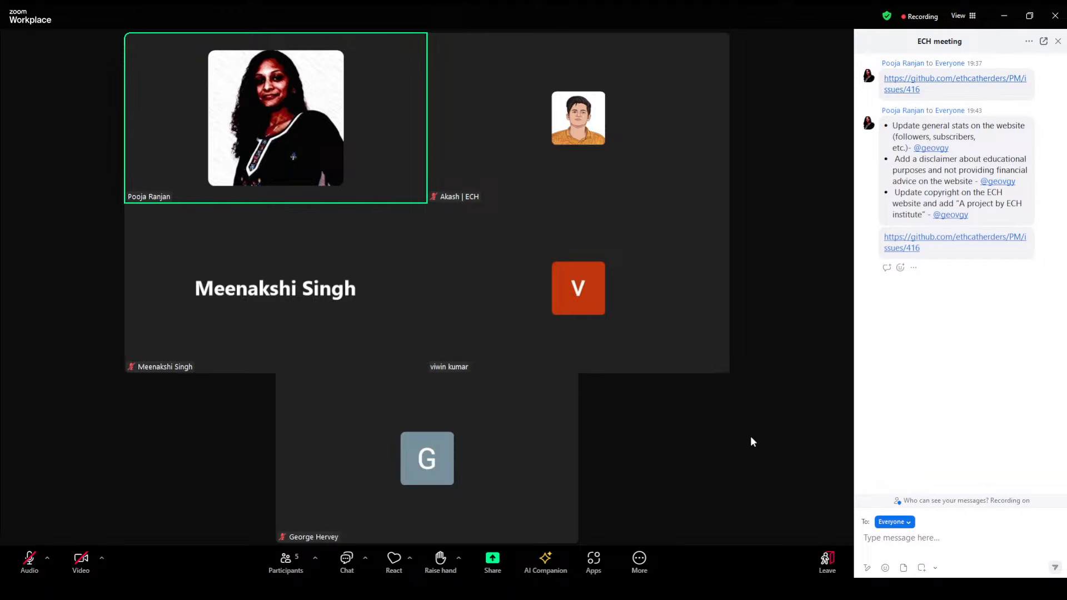
mouse_move(736, 448)
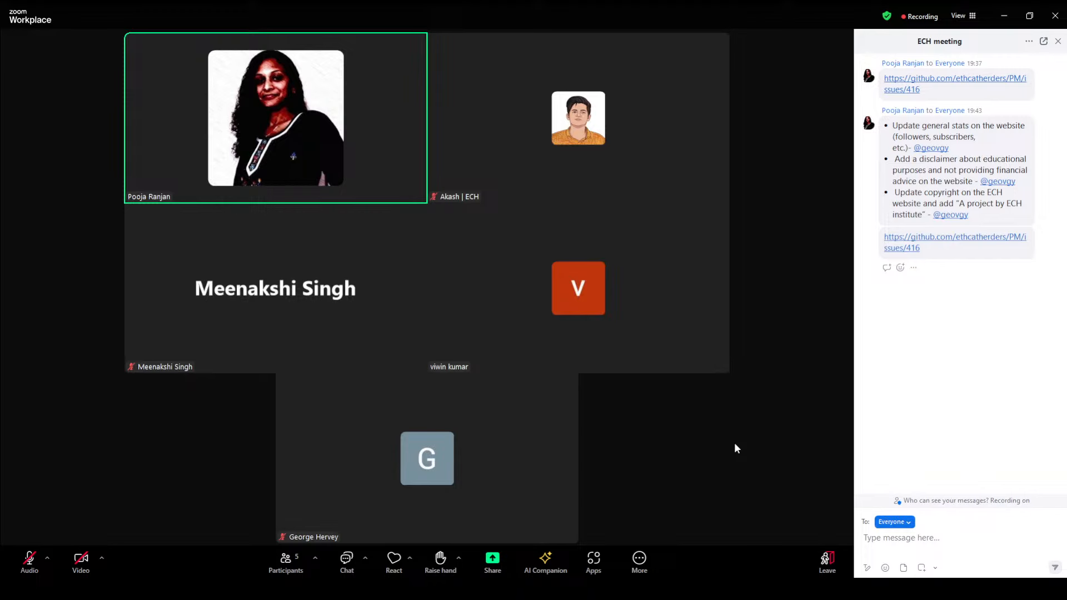
mouse_move(709, 569)
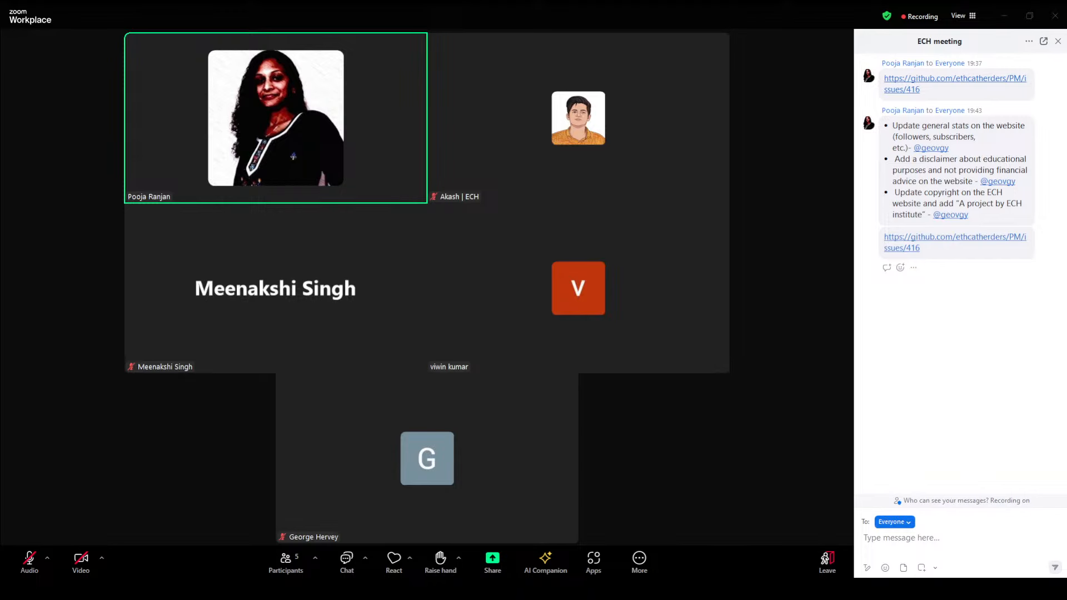
mouse_move(743, 324)
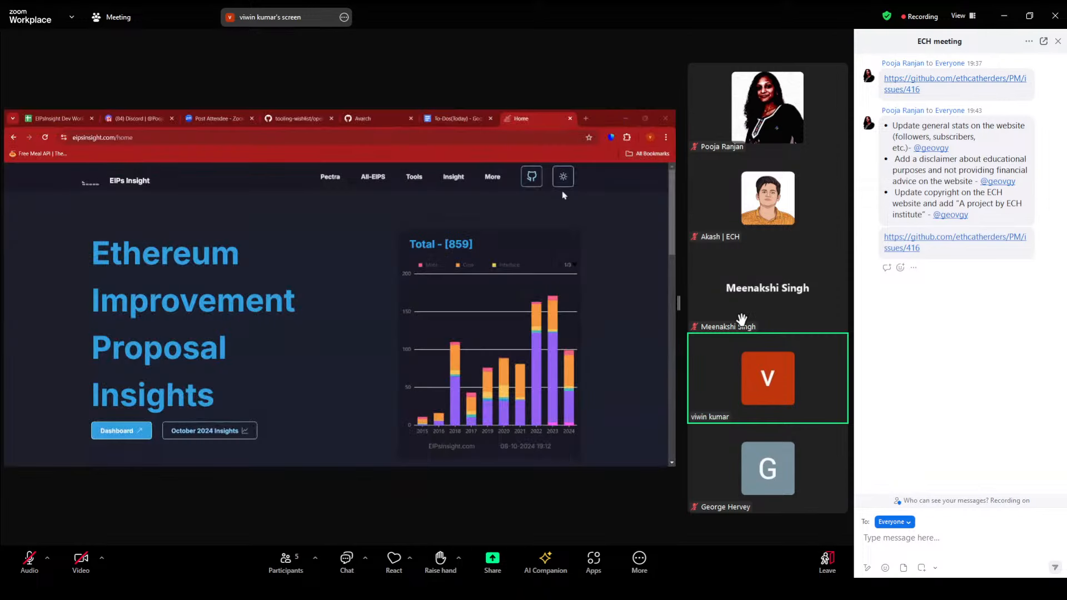
Navigate the shared EIPs Insight site from the homepage to Analytics via the Tools menu.
click(413, 176)
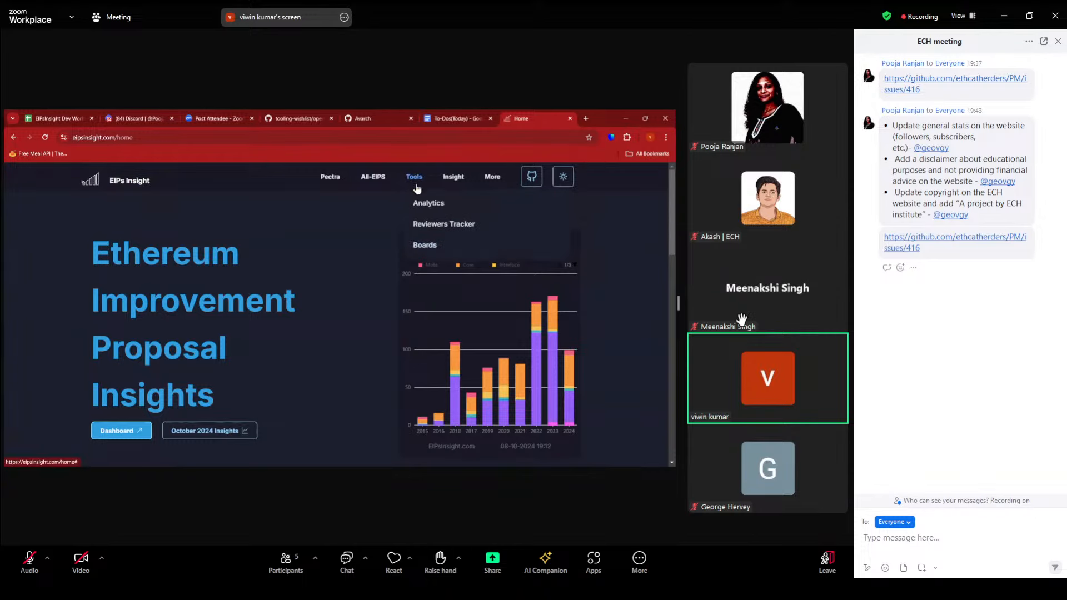
click(428, 202)
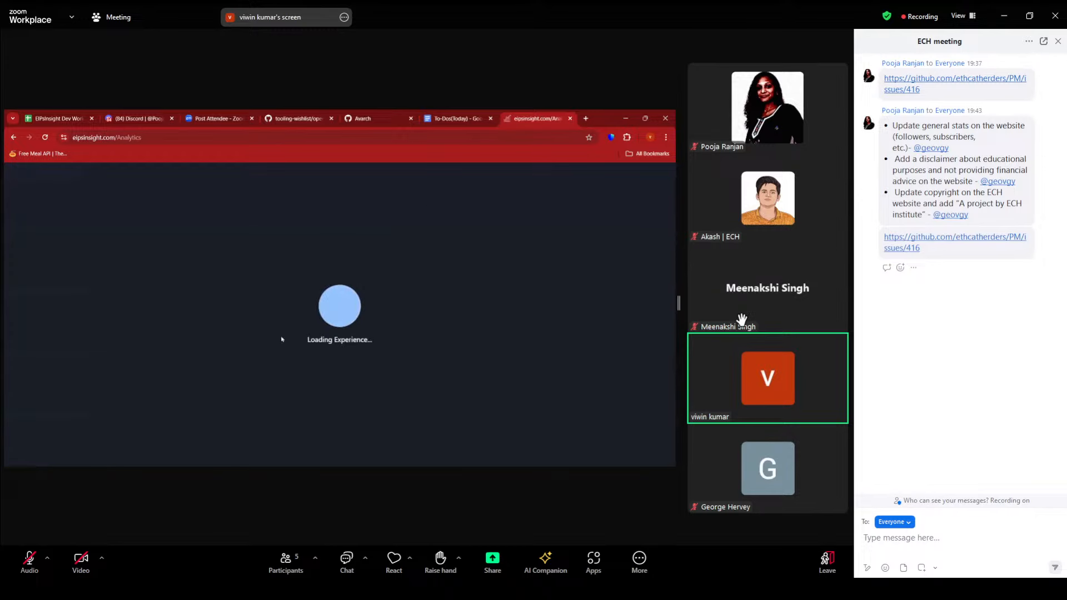
mouse_move(399, 295)
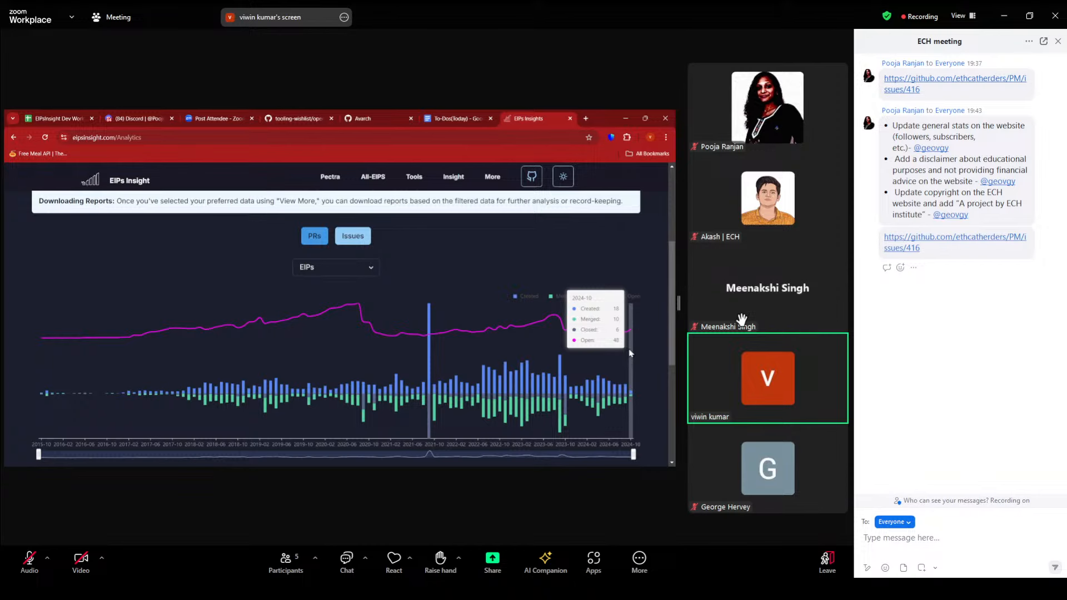
Filter the Analytics pull-request table to year 2024, month October.
scroll(down, 3)
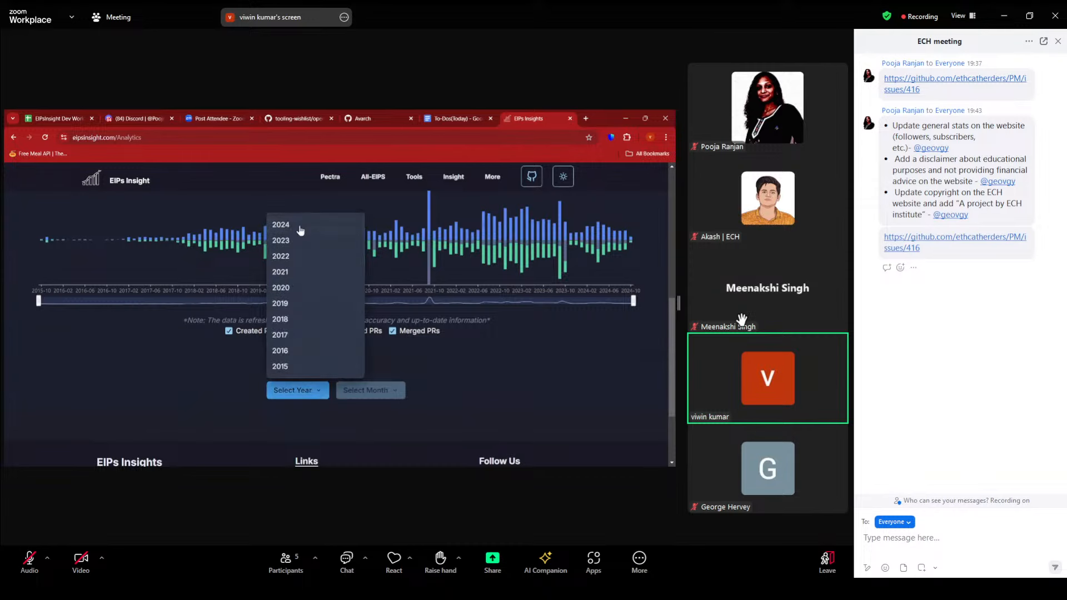
click(281, 224)
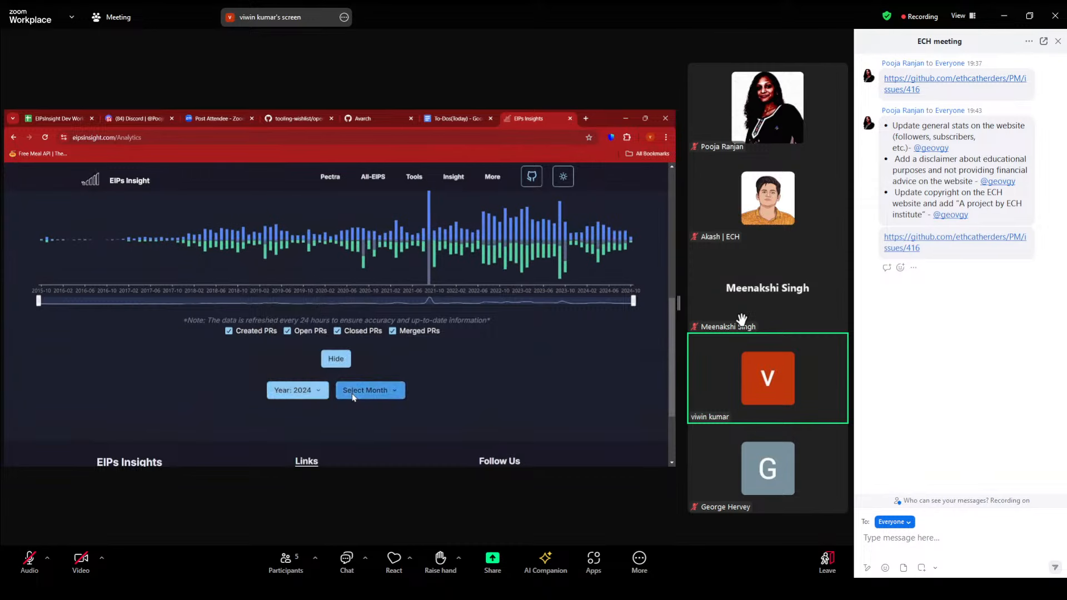
click(369, 390)
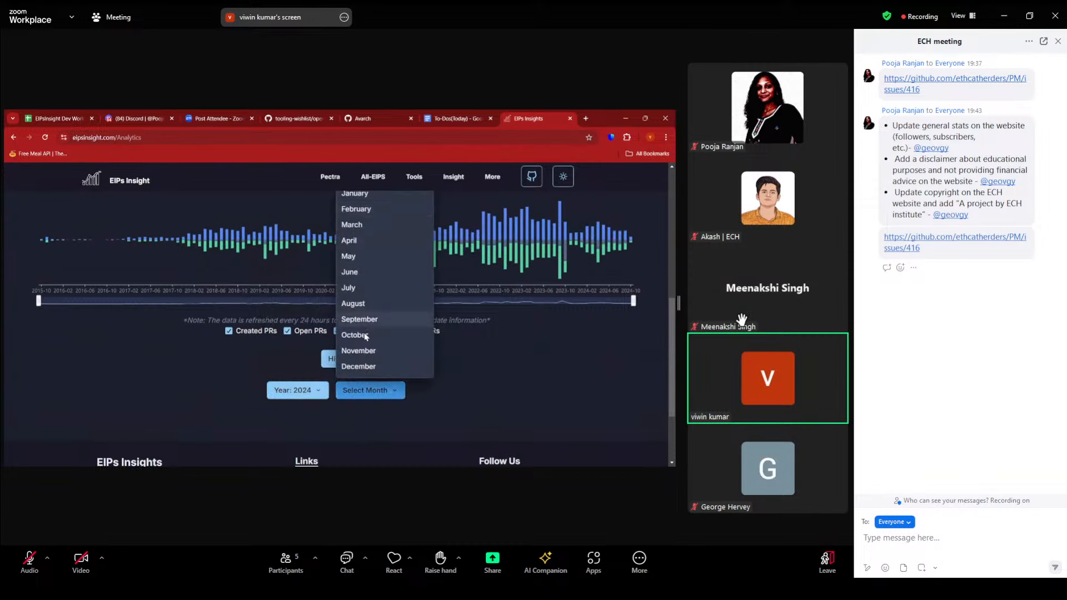
click(353, 335)
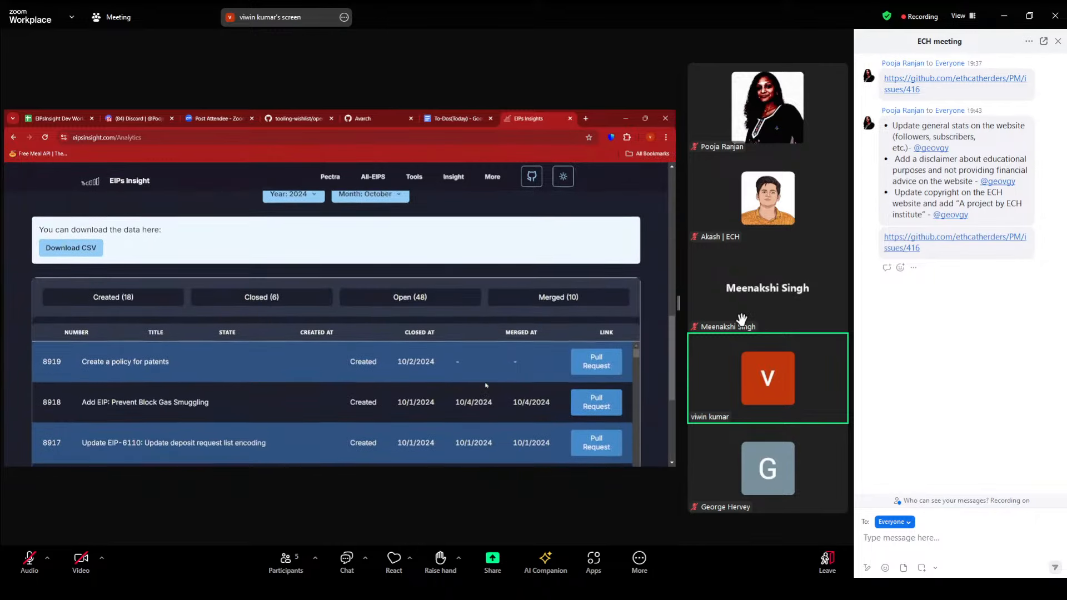
Toggle Open and Created PRs in the activity chart, then navigate to the Reviewers page.
scroll(down, 3)
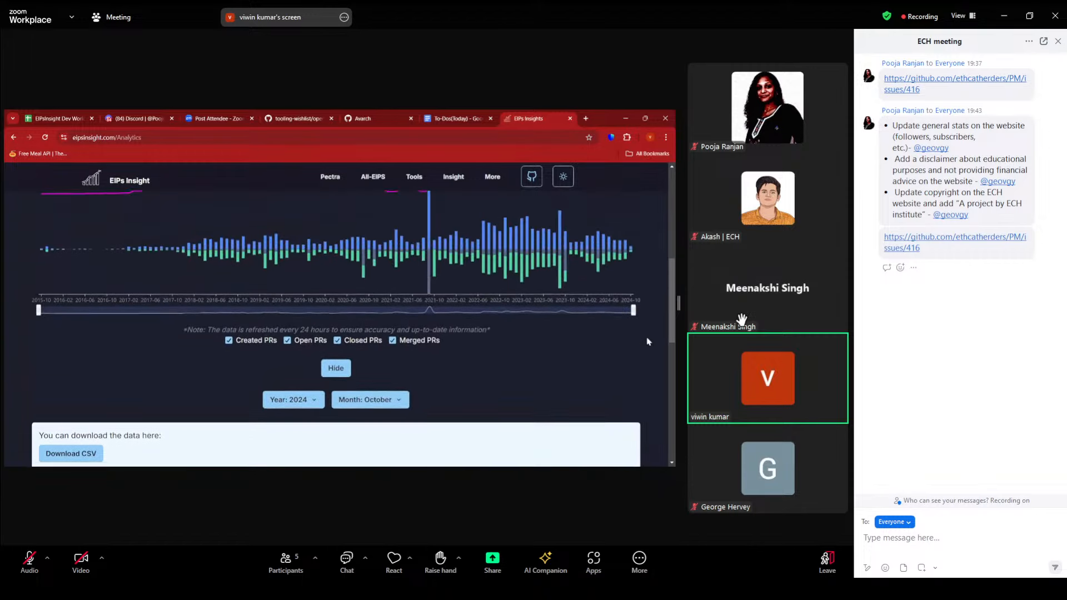
click(287, 341)
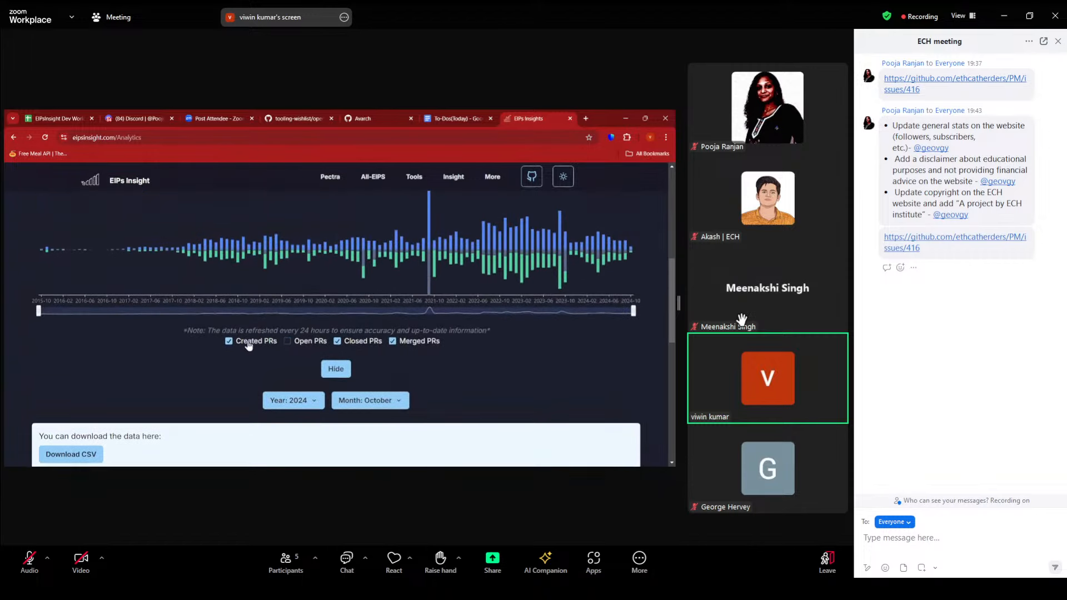
click(229, 341)
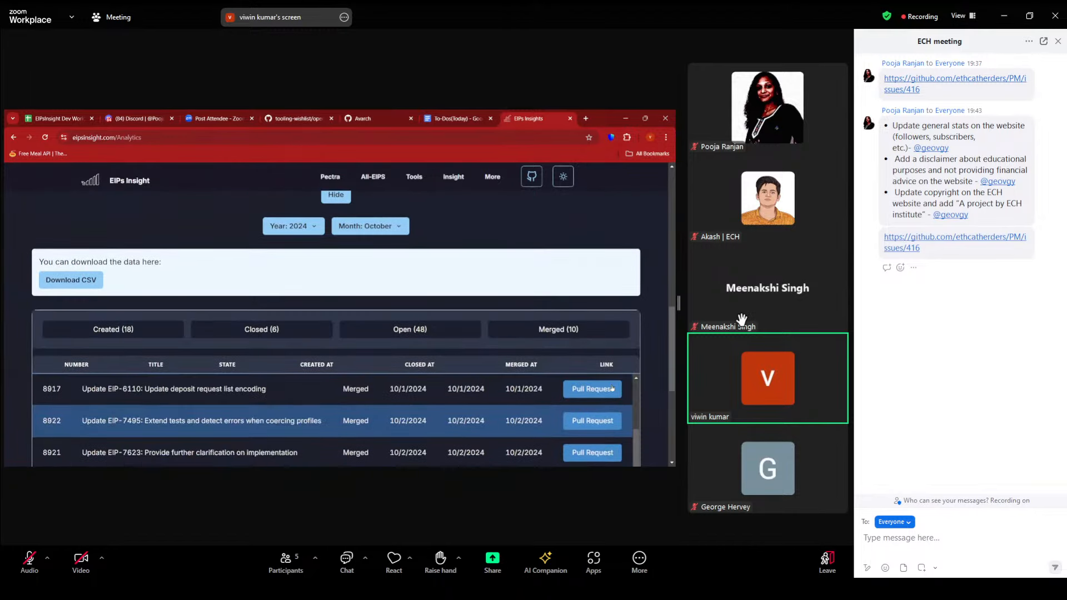
scroll(down, 3)
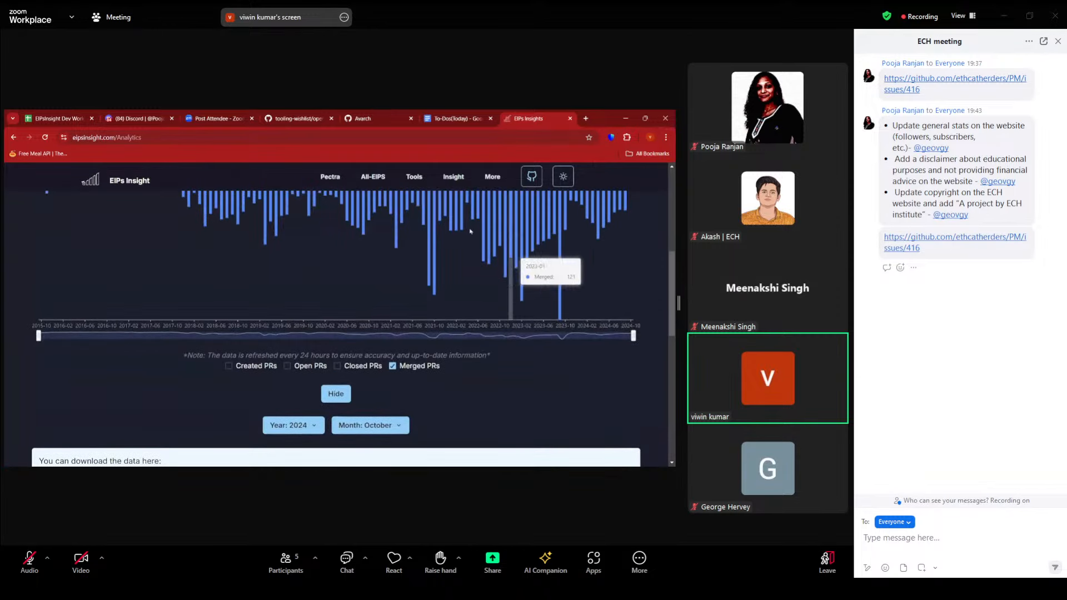
click(413, 176)
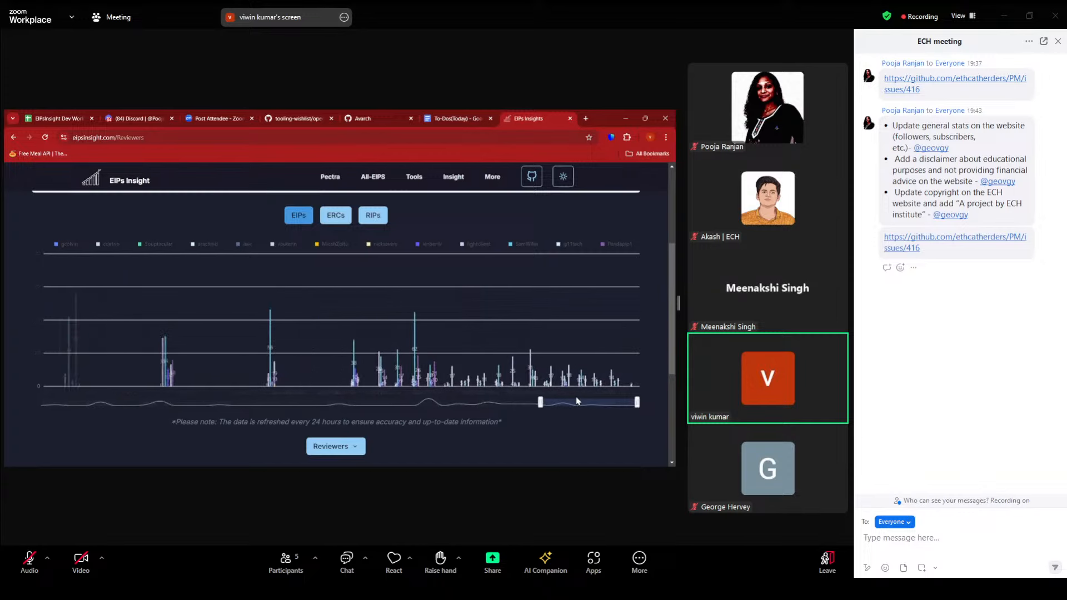
Expand the reviewer details via View More and filter them to year 2024.
click(336, 447)
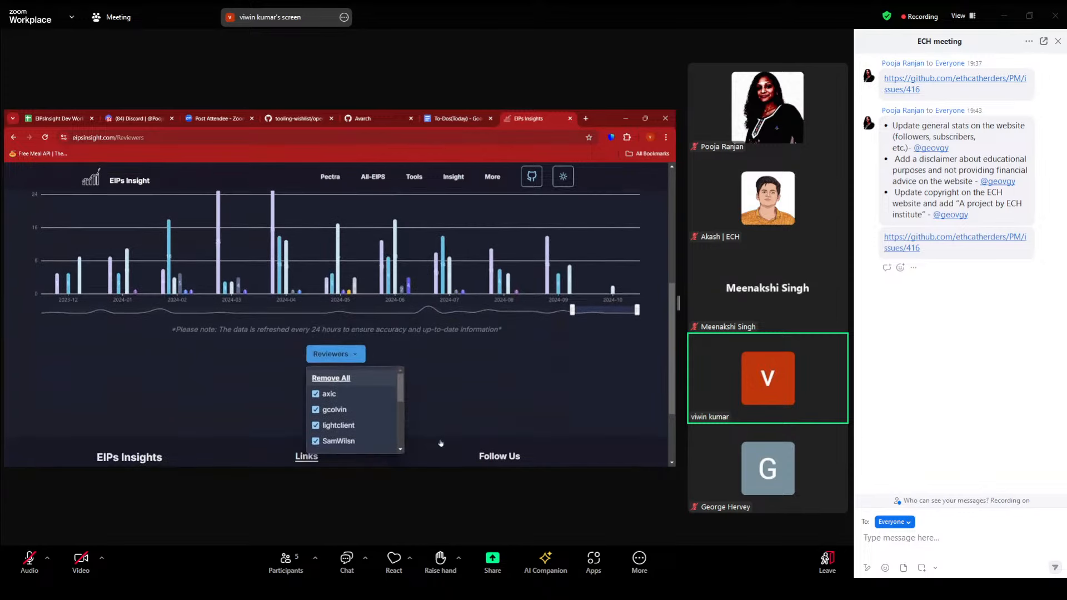
scroll(down, 3)
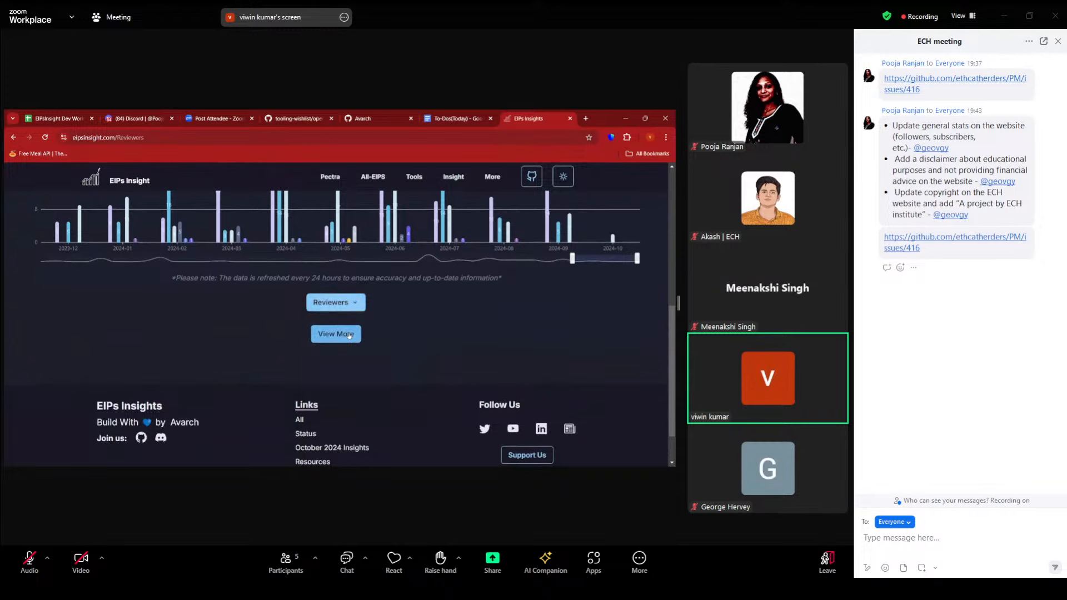
click(298, 365)
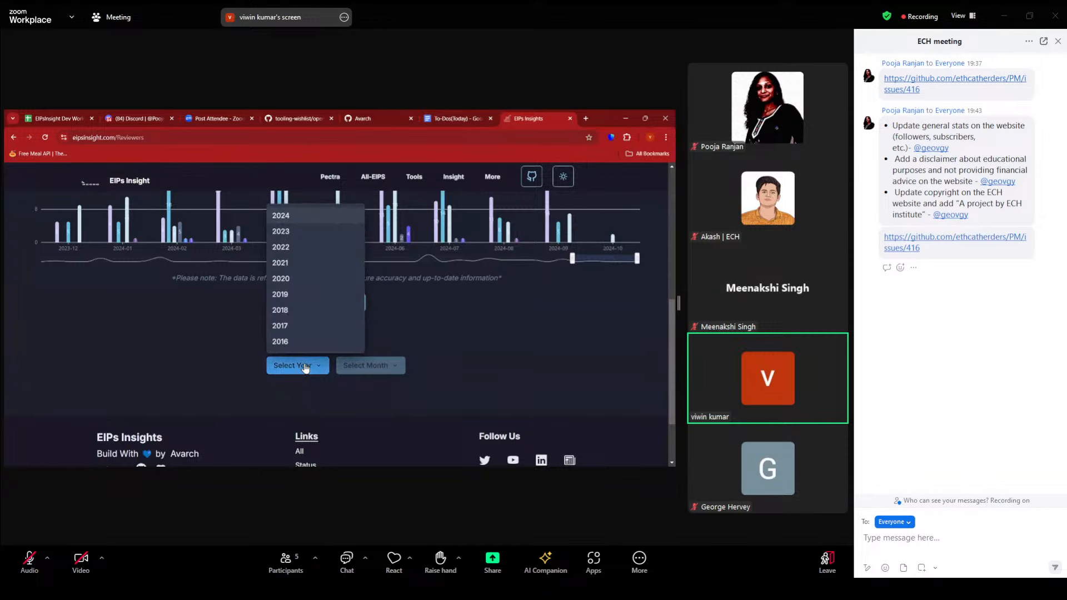
click(280, 216)
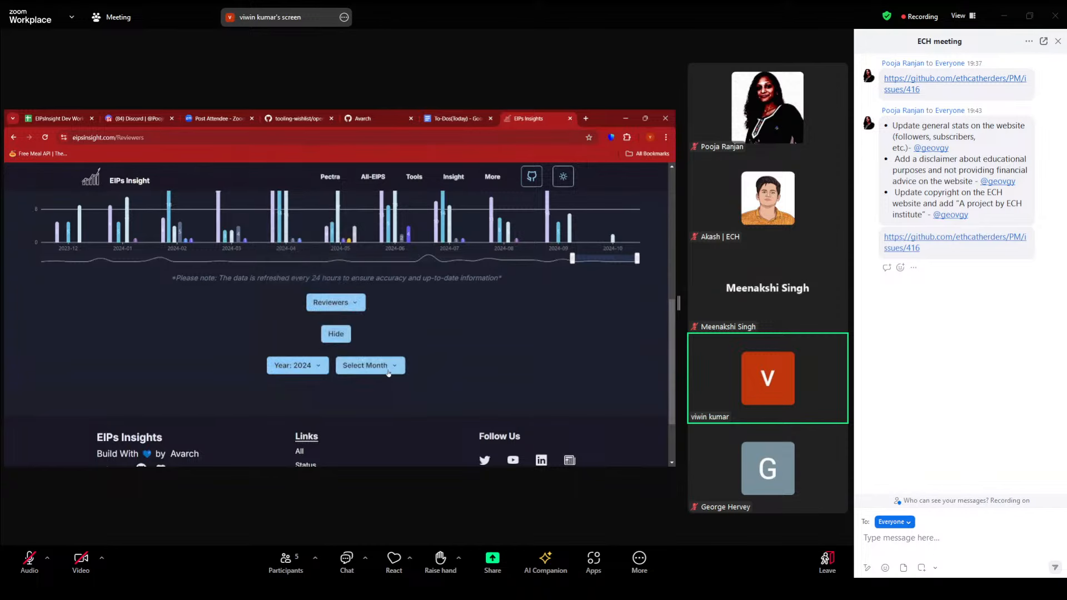
click(369, 365)
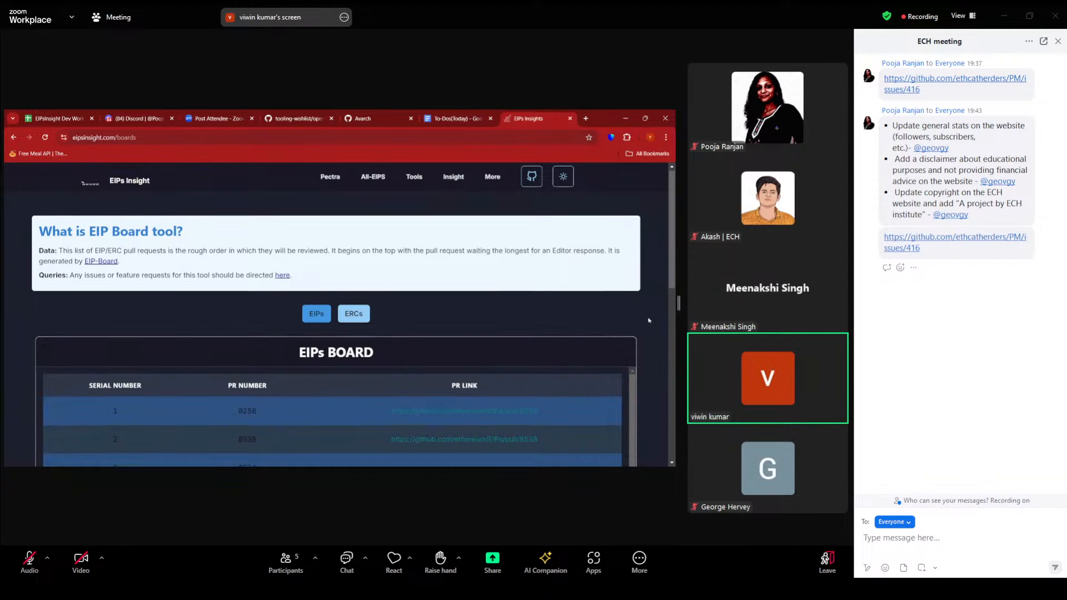
Switch the shared board page from the EIPs board to the ERCs board of pull requests.
scroll(down, 3)
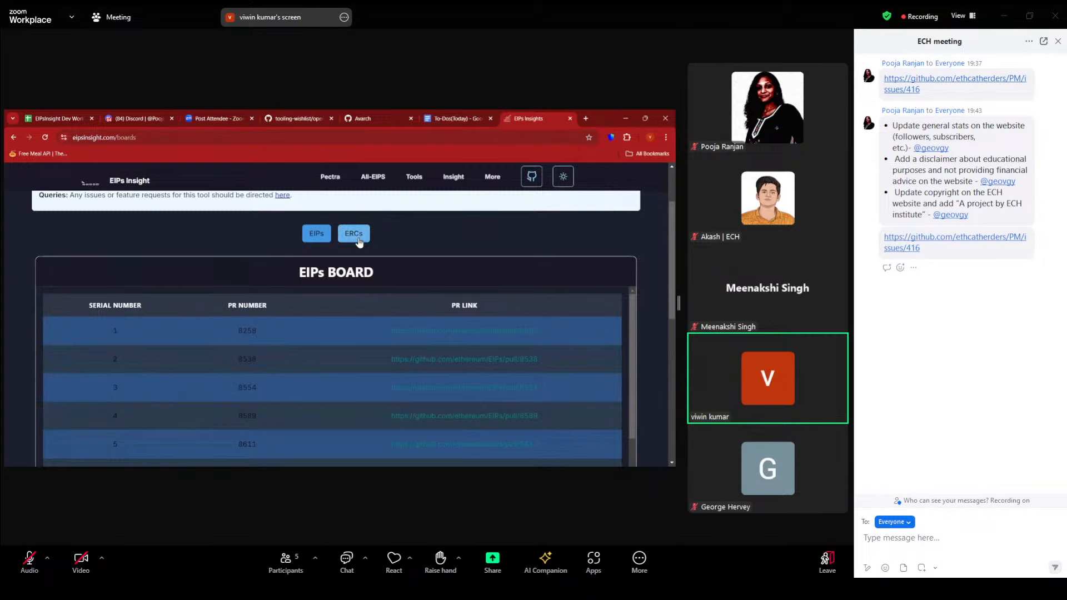
click(353, 234)
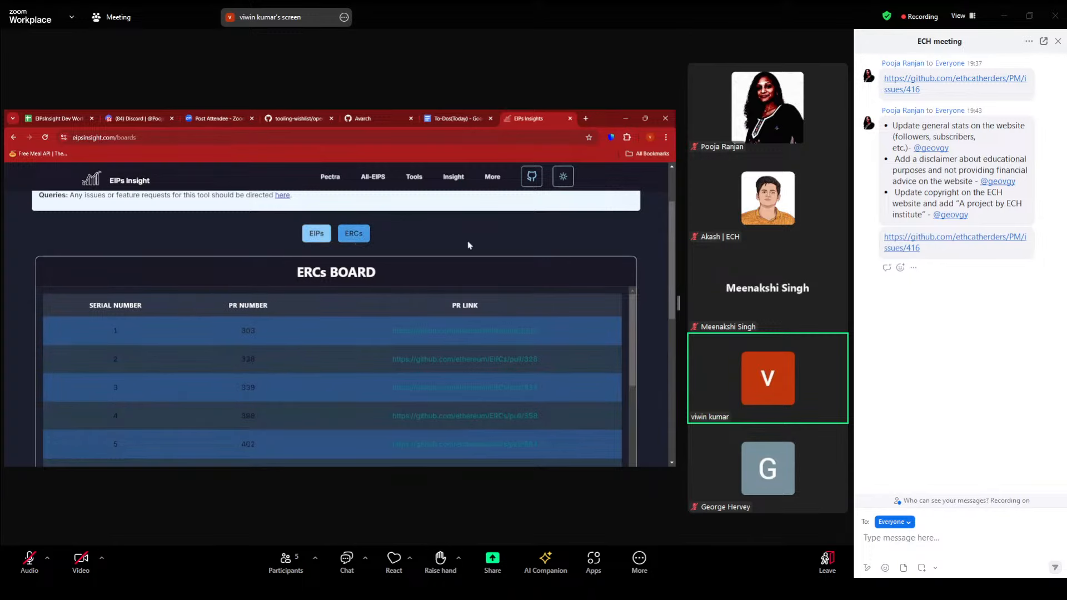
scroll(down, 3)
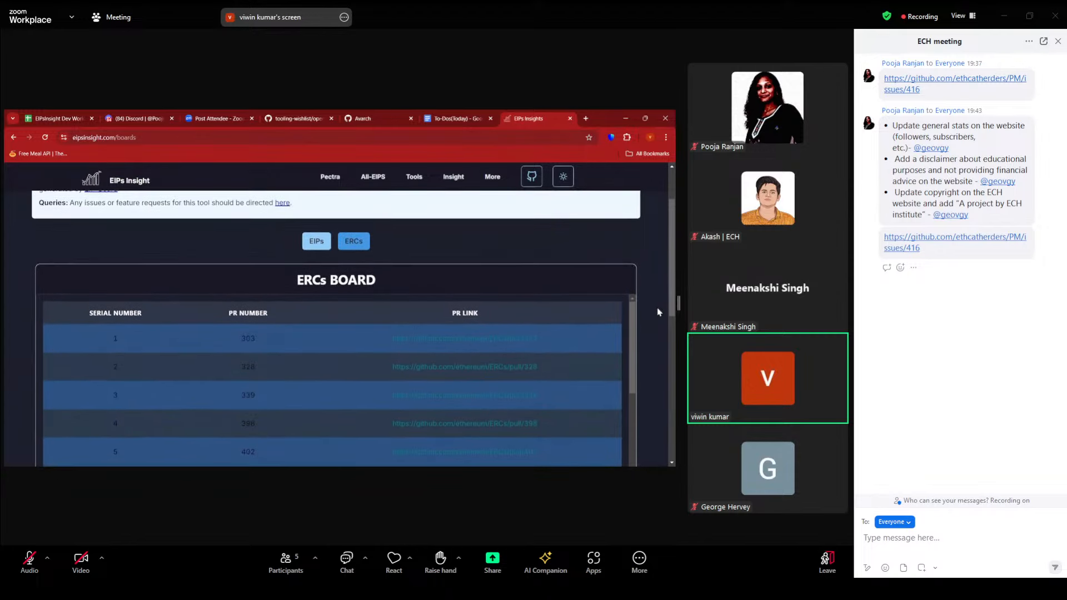
scroll(down, 3)
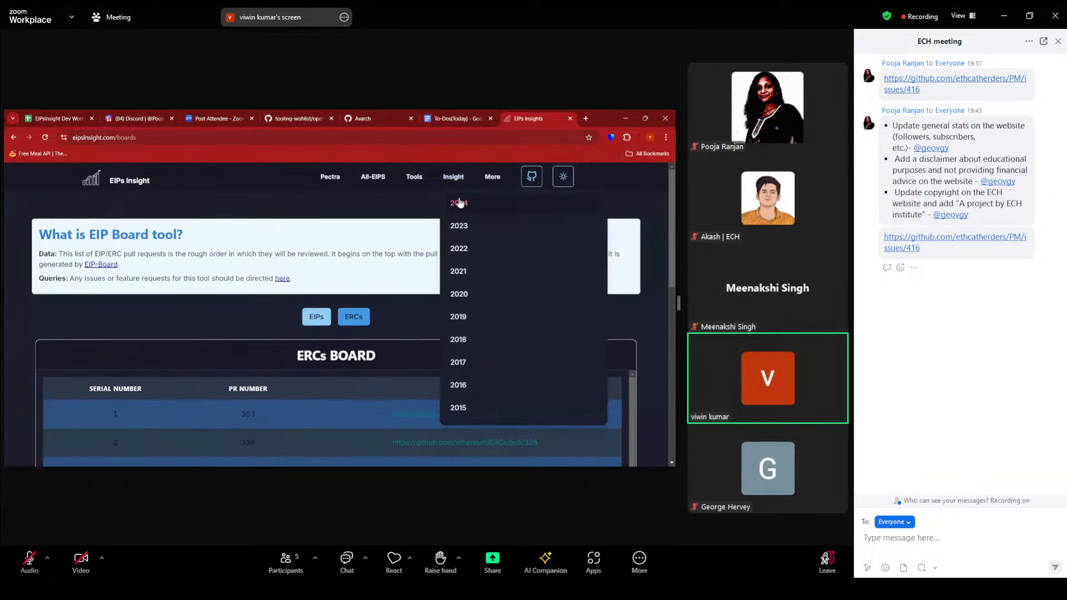
Browse the yearly insights list to the October 2024 summary with its Draft EIP count.
click(458, 202)
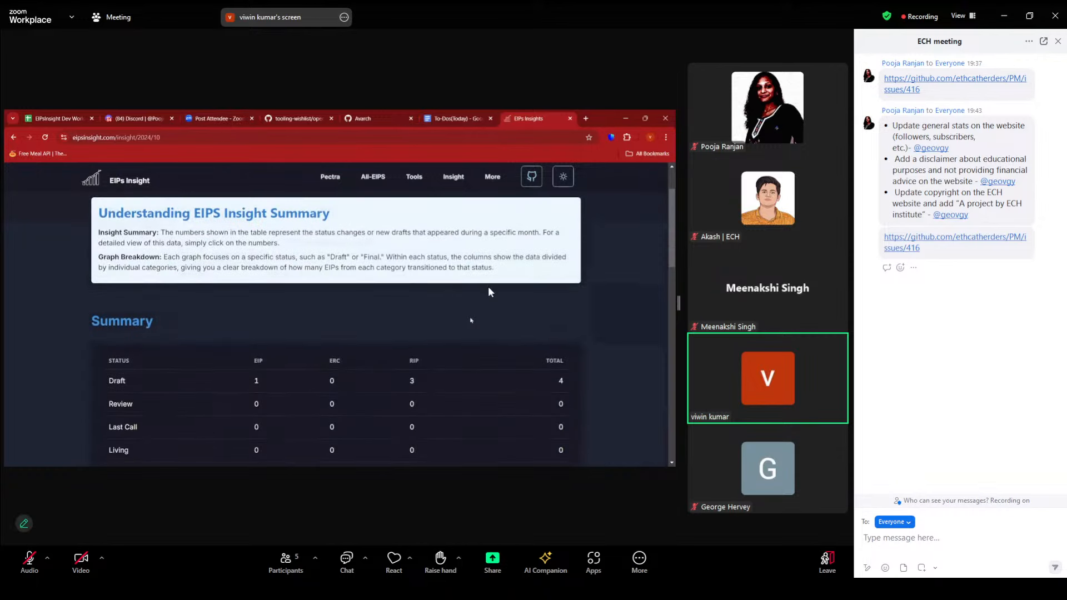
scroll(down, 3)
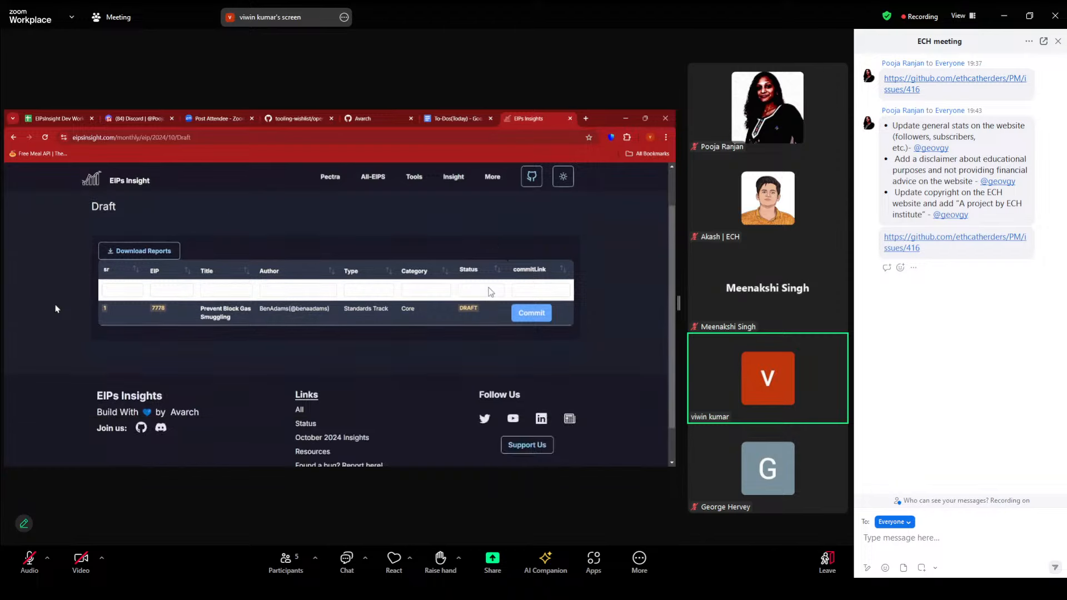
View the details page for EIP-7778 on the shared site.
click(158, 309)
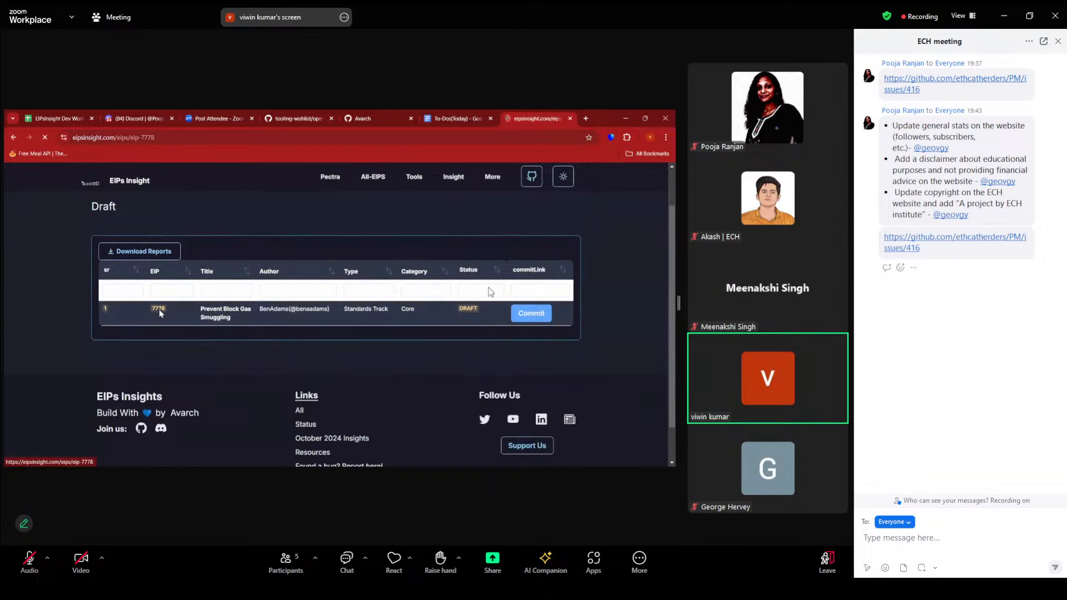
click(158, 309)
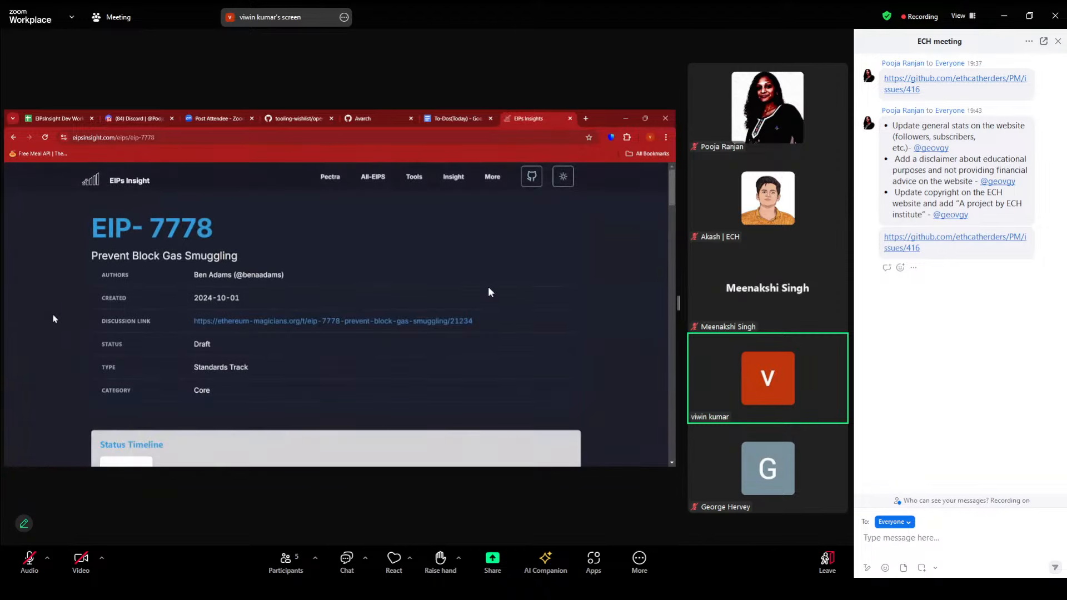
scroll(down, 3)
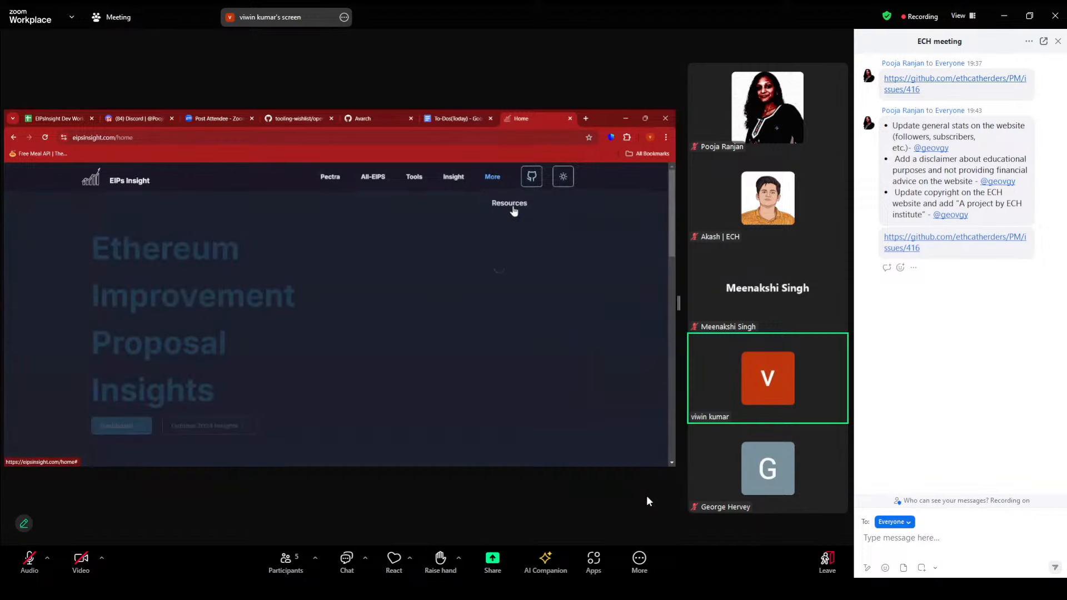
Read the Resources page down to the Featured Videos section.
click(509, 202)
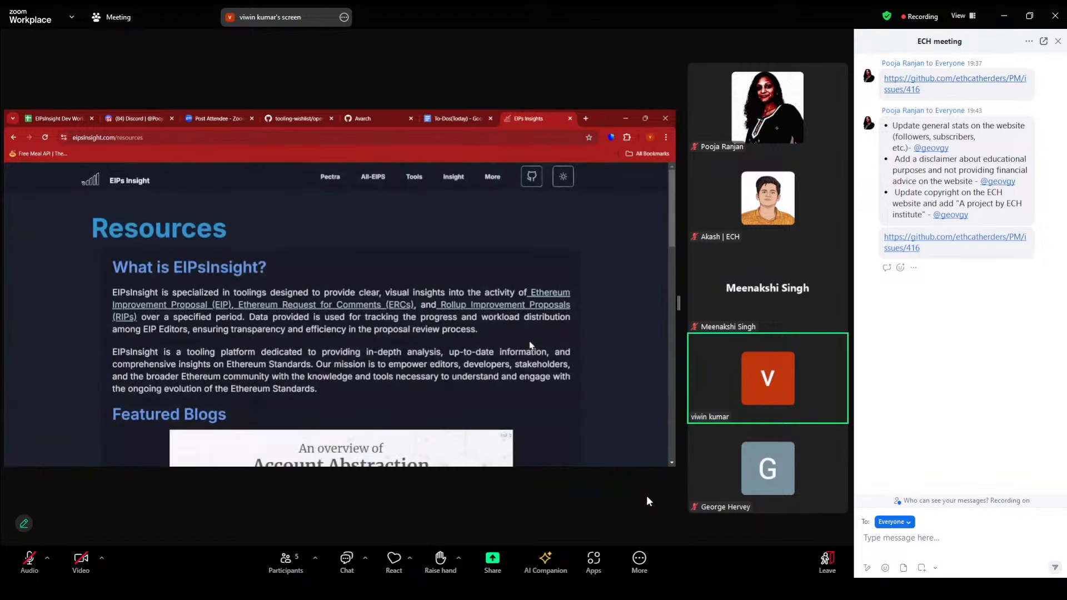
scroll(down, 3)
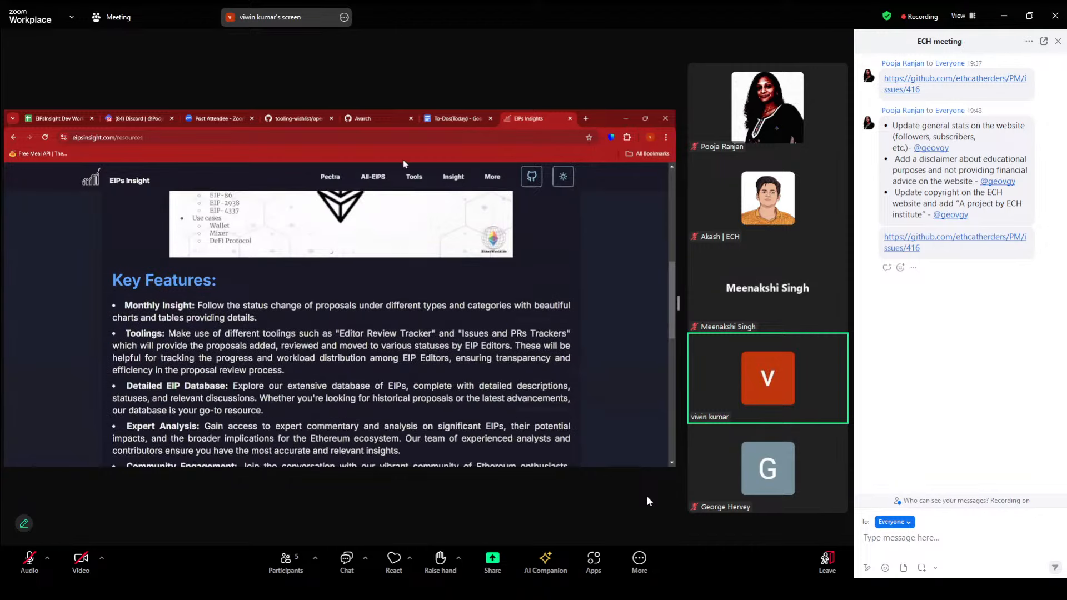
scroll(down, 3)
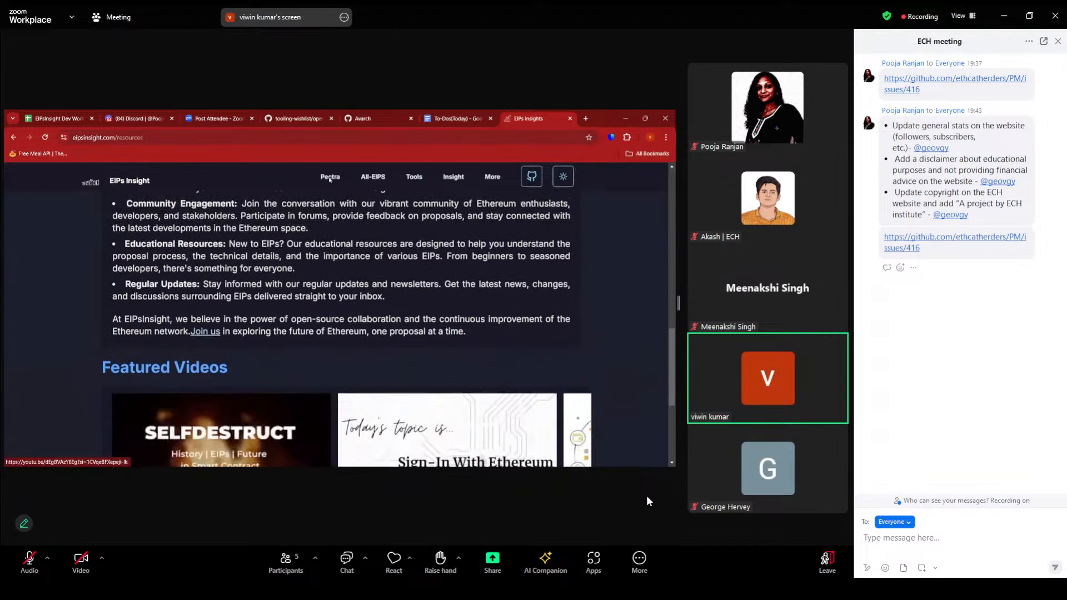
Show the Pectra Upgrade page with its devnets and testnets information.
click(329, 176)
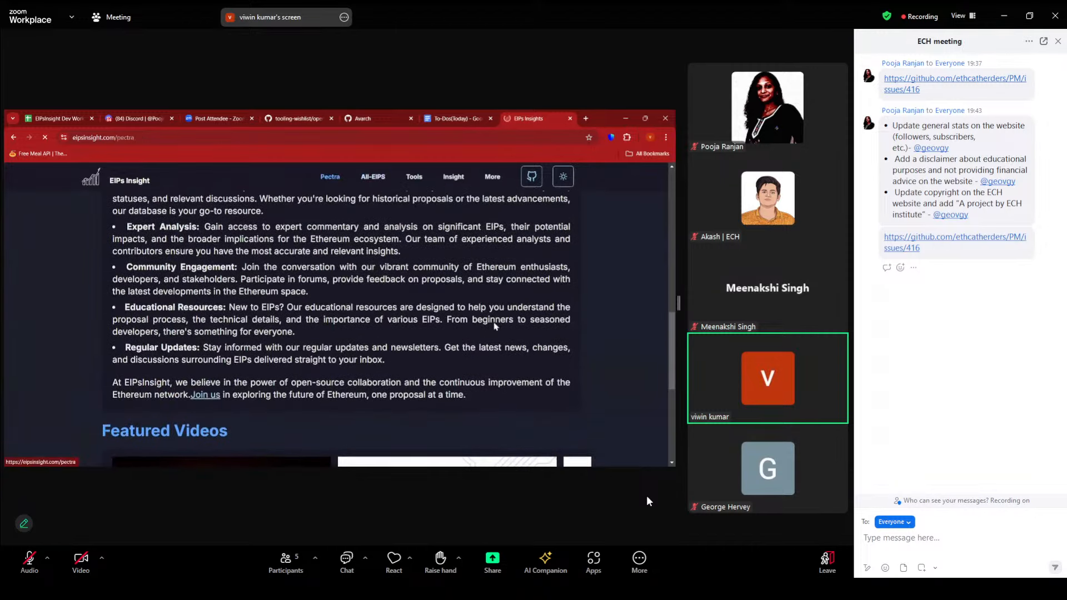
scroll(down, 3)
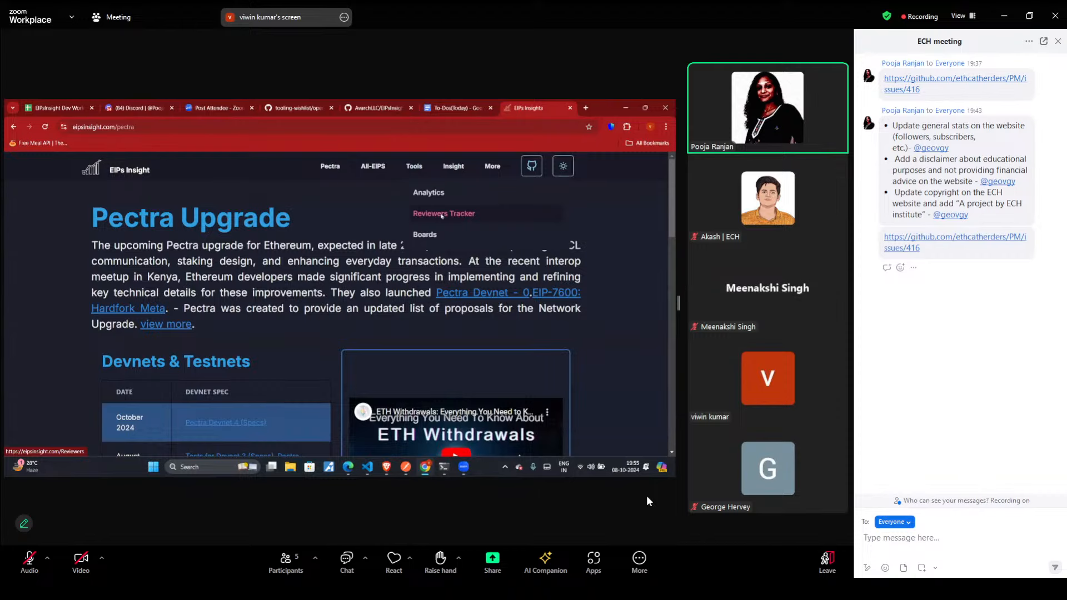
click(444, 214)
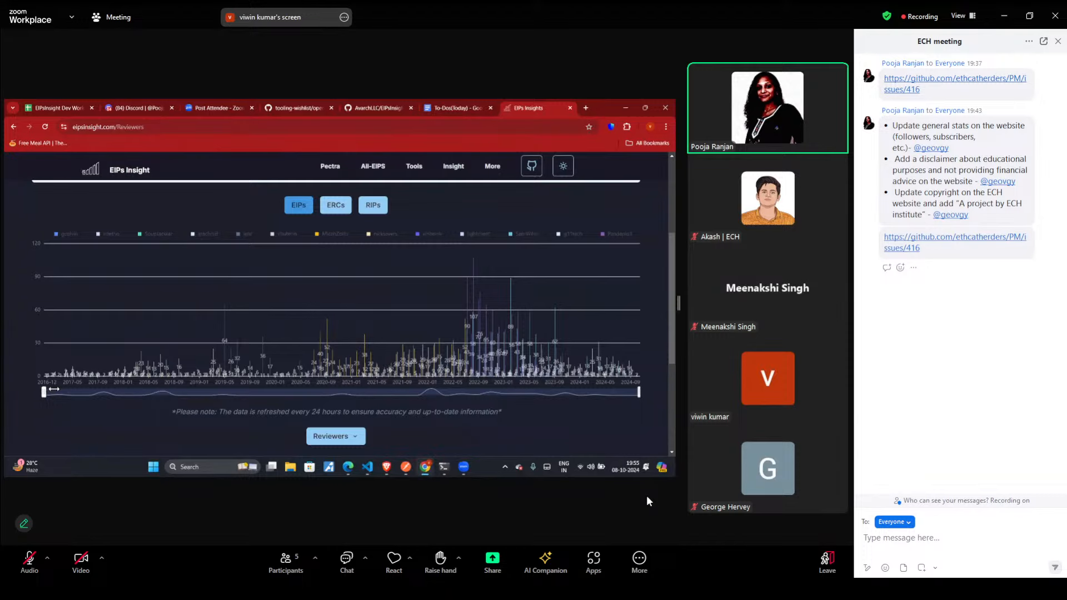
drag(45, 391, 315, 391)
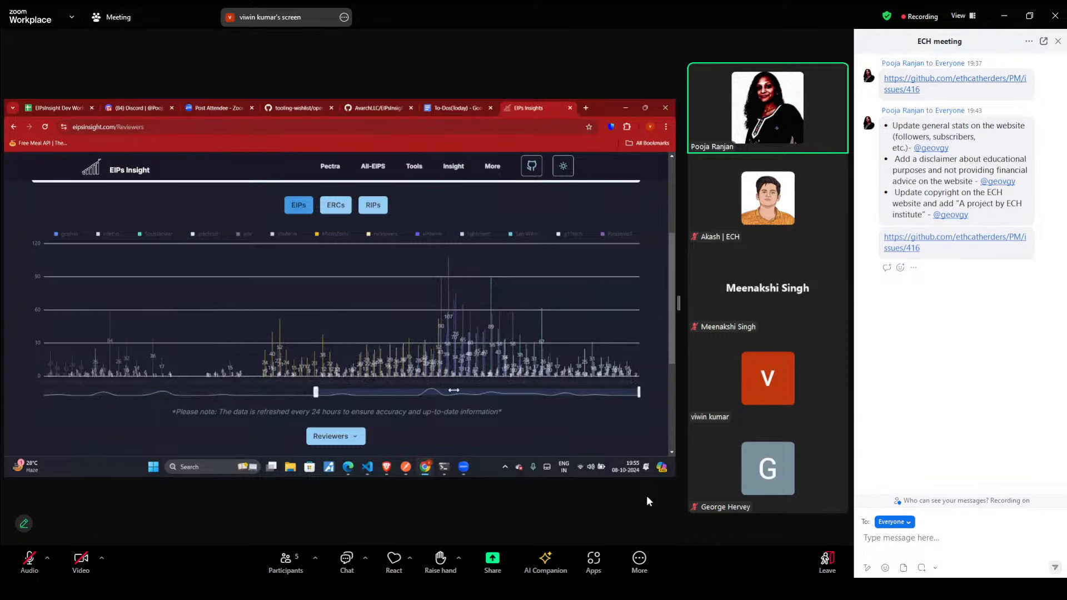
drag(314, 391, 456, 392)
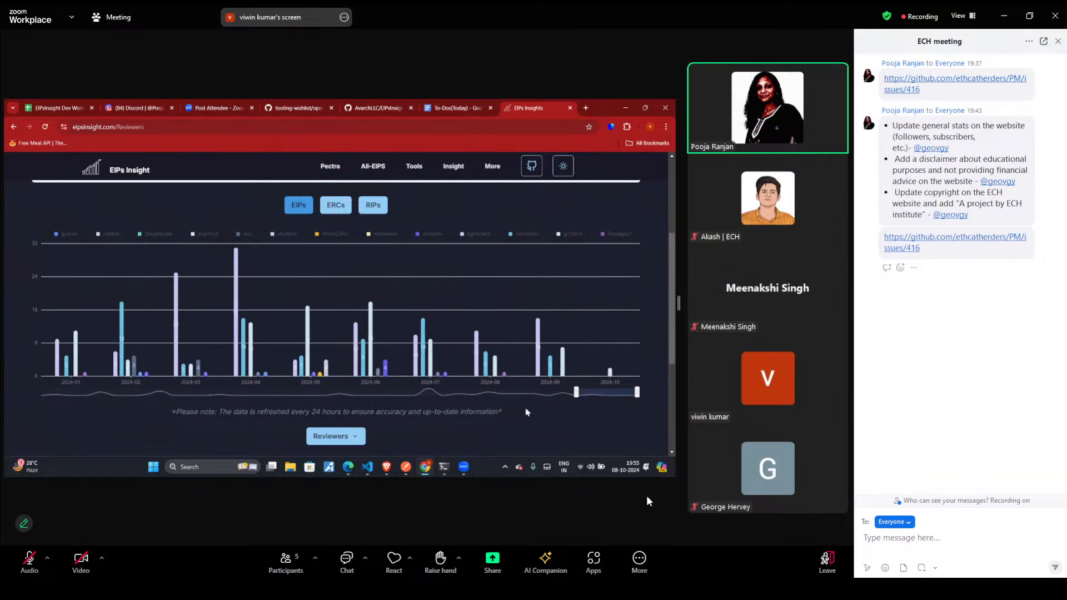
mouse_move(514, 420)
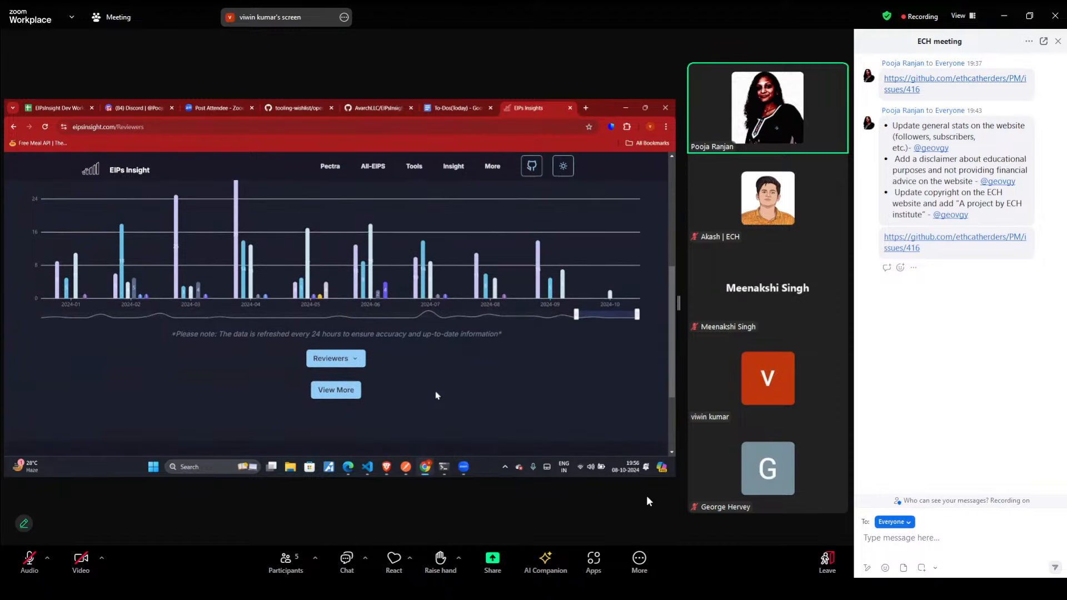
mouse_move(476, 357)
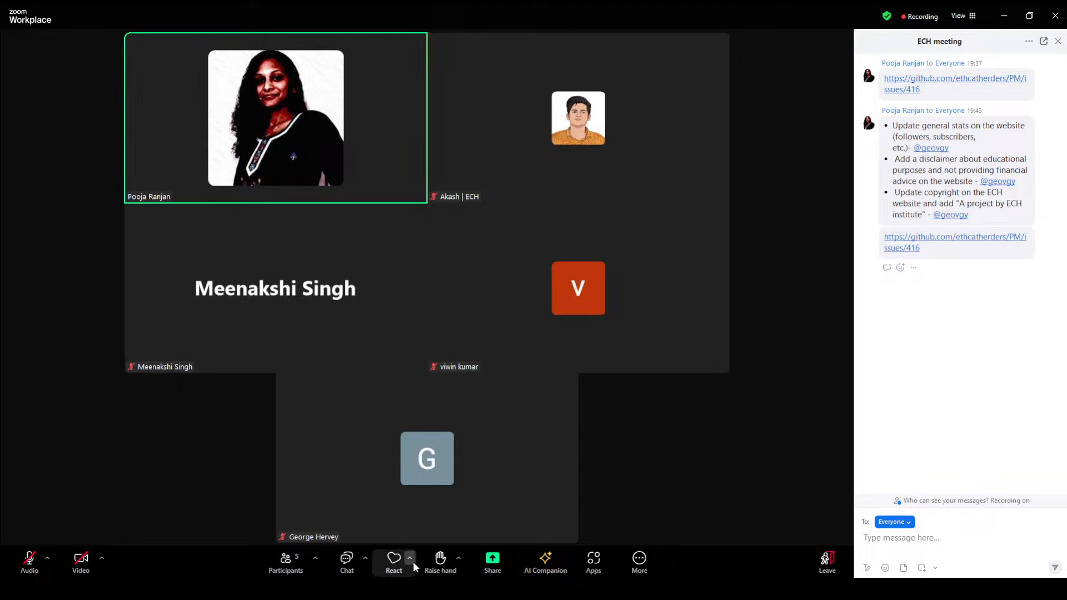
mouse_move(177, 574)
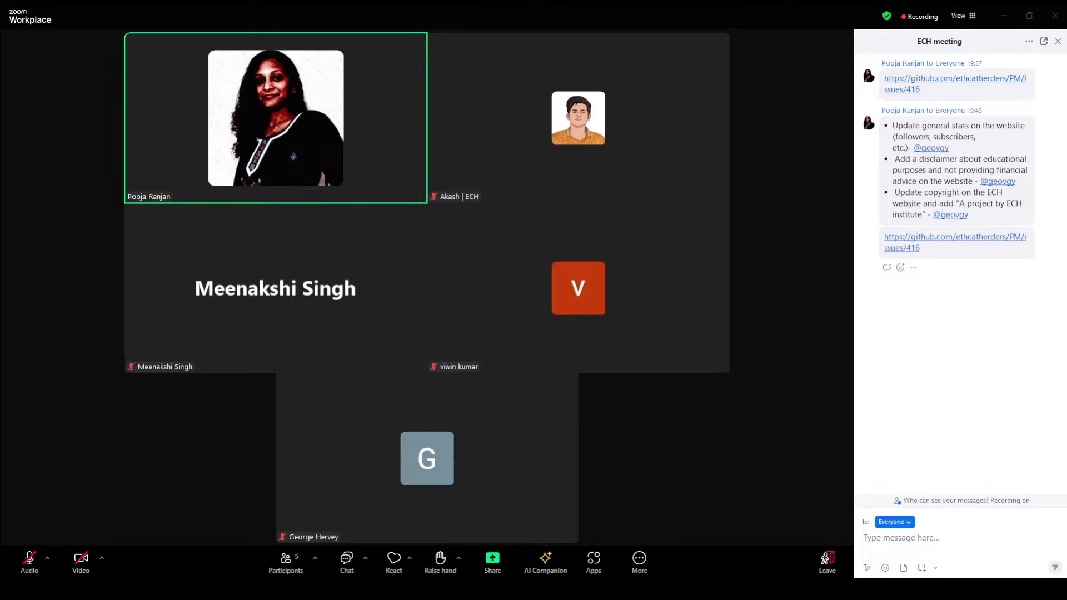
mouse_move(614, 286)
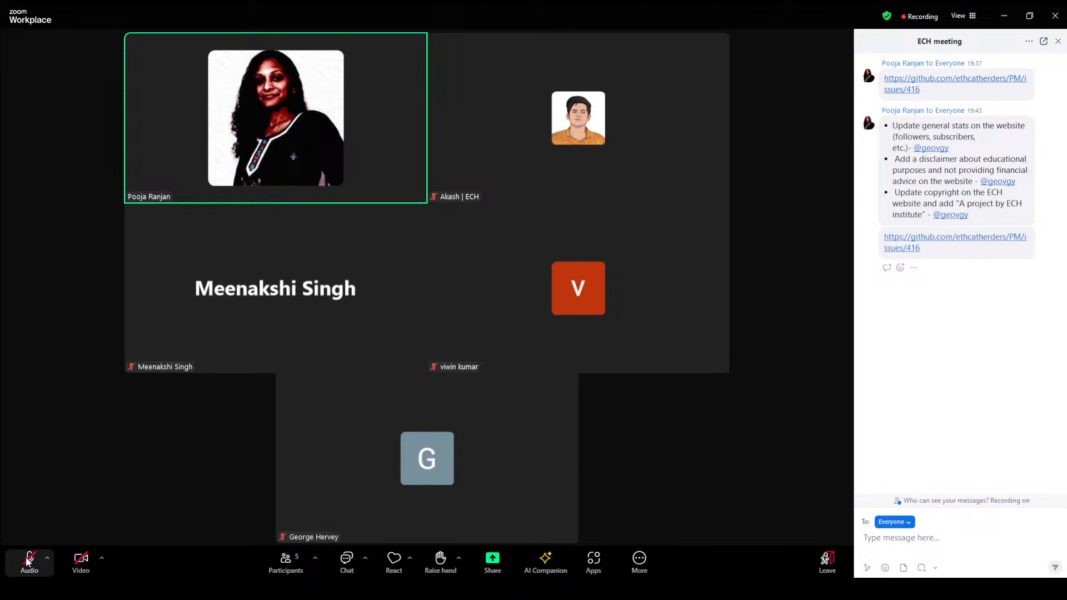
click(29, 558)
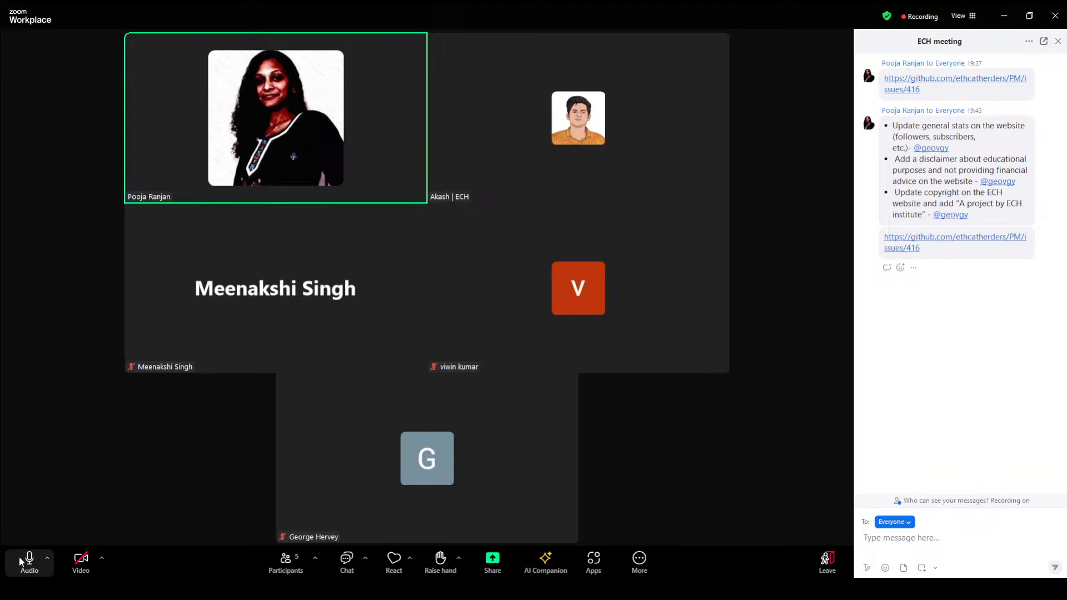
mouse_move(39, 533)
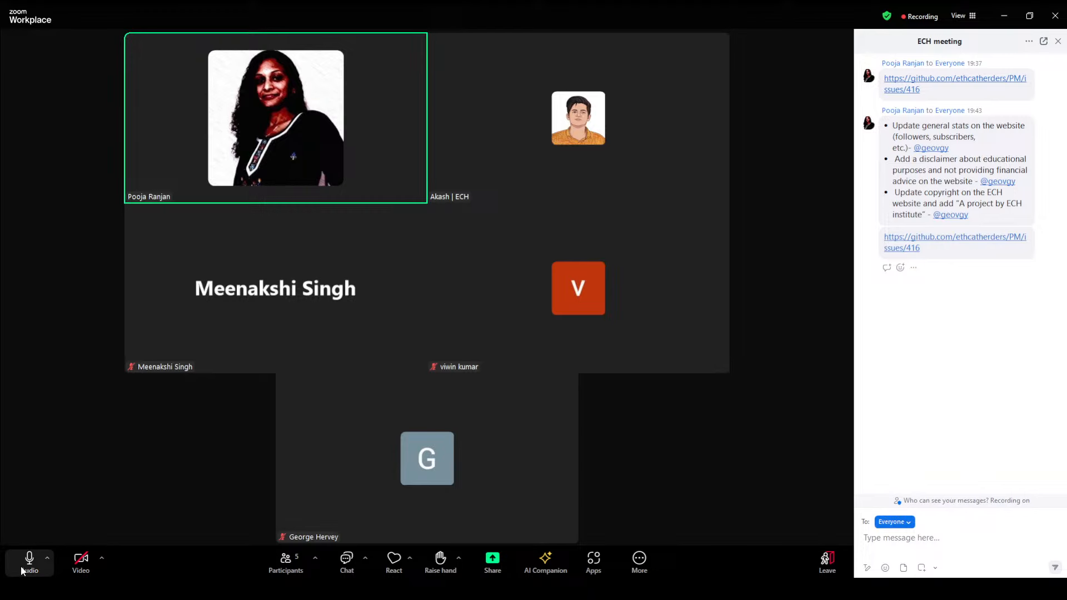
mouse_move(34, 575)
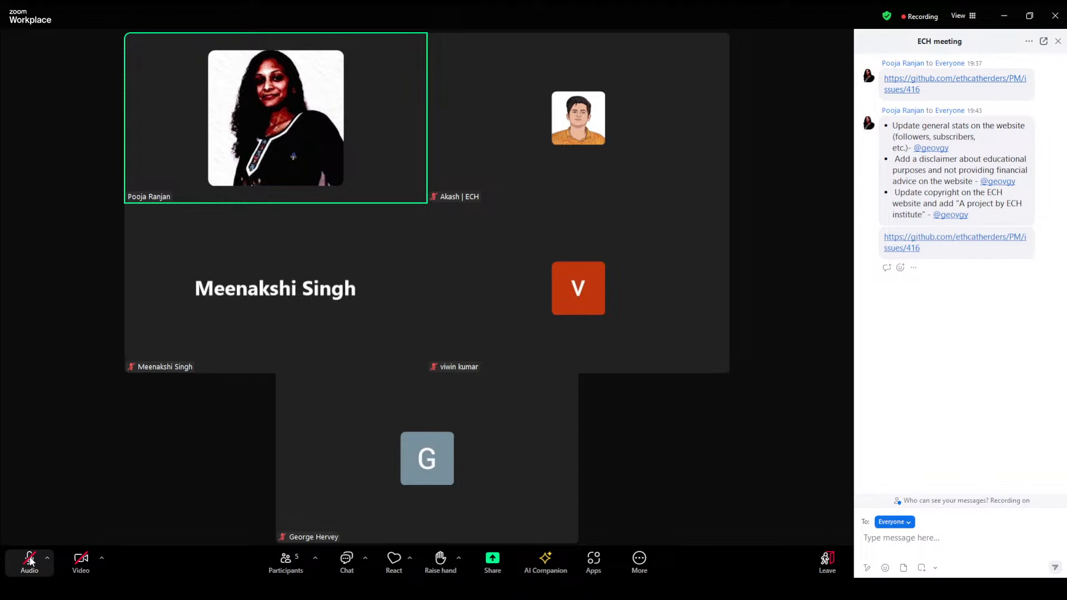
mouse_move(29, 568)
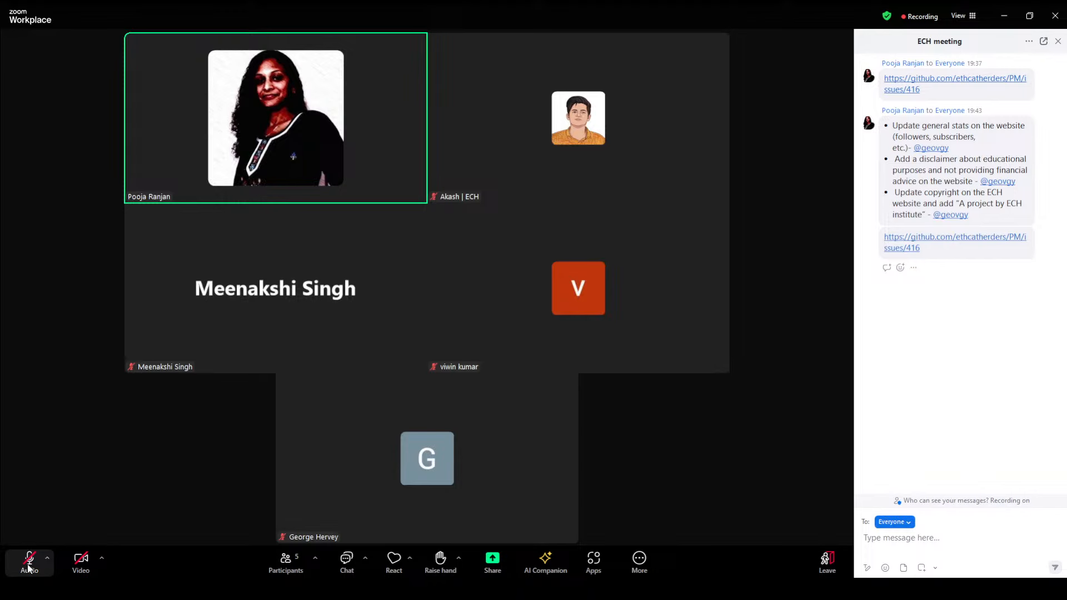